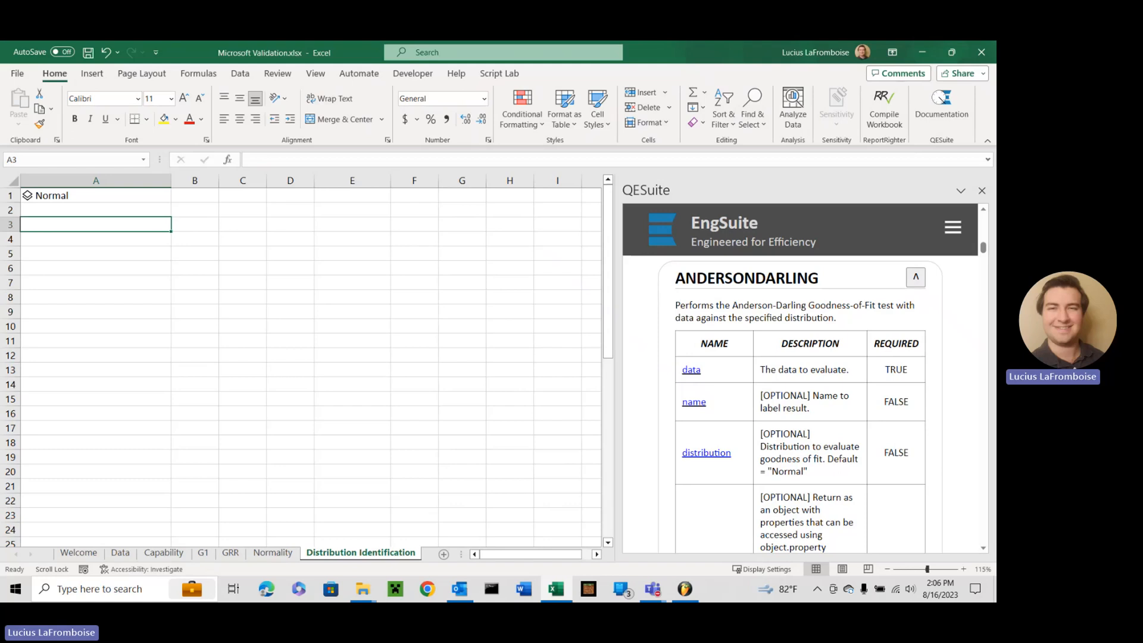
{"action": "mouse_move", "coordinate": [629, 463]}
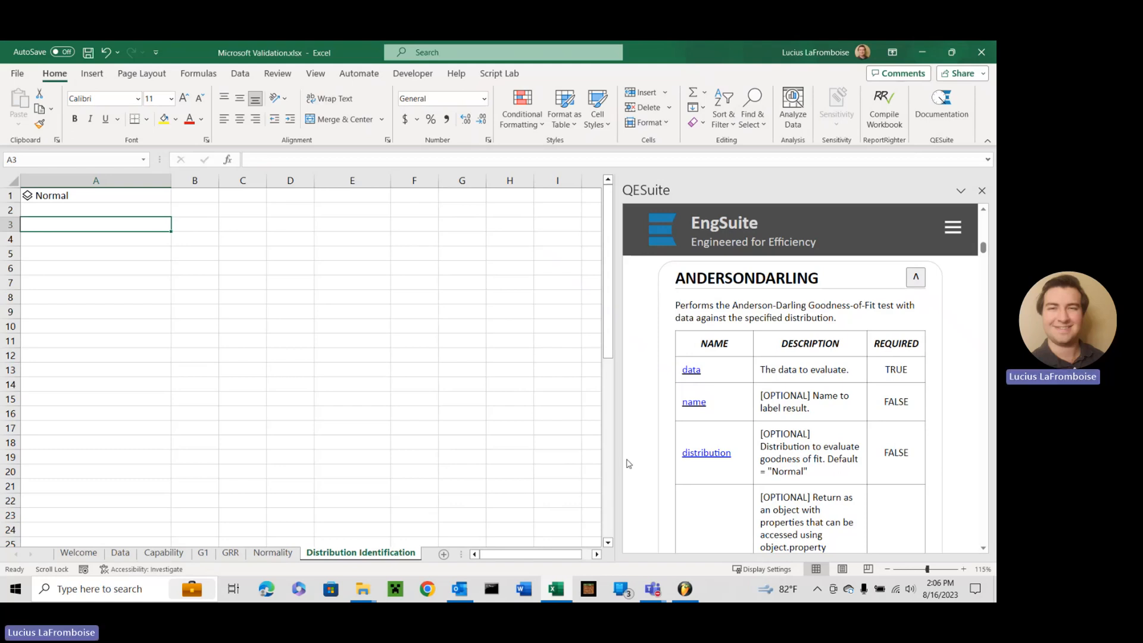
{"action": "mouse_move", "coordinate": [774, 335]}
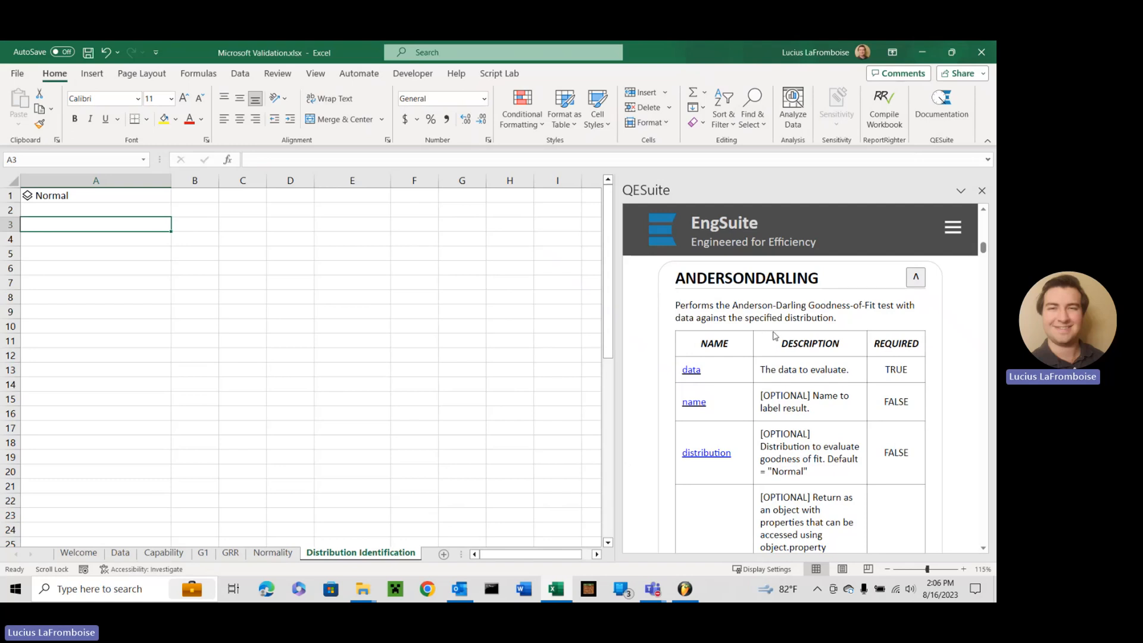
{"action": "mouse_move", "coordinate": [770, 344]}
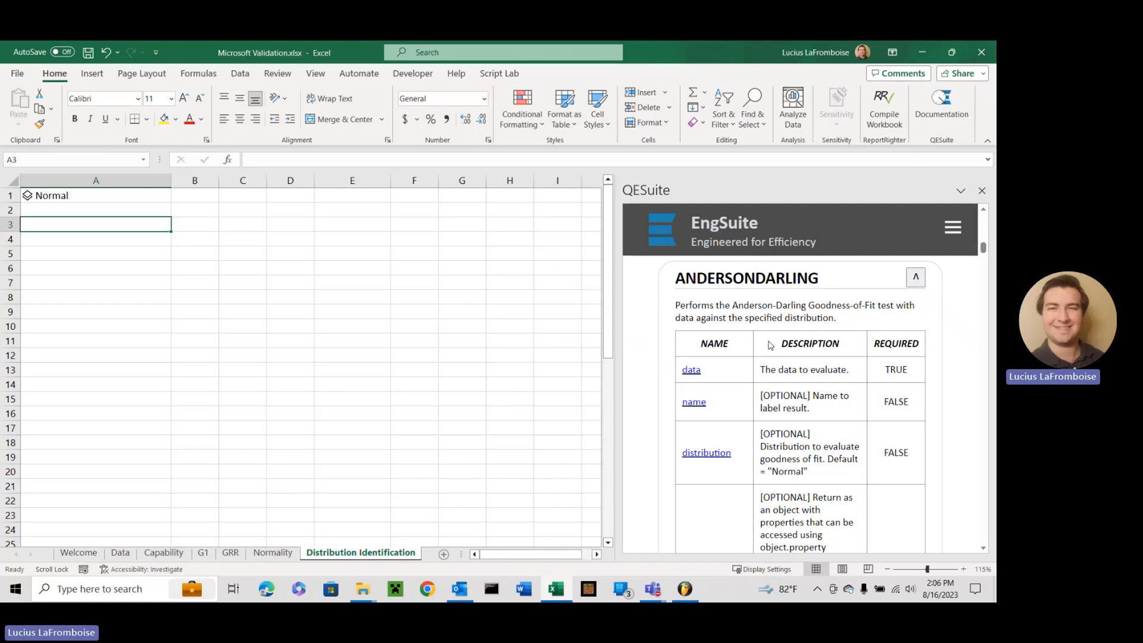
{"action": "mouse_move", "coordinate": [756, 345]}
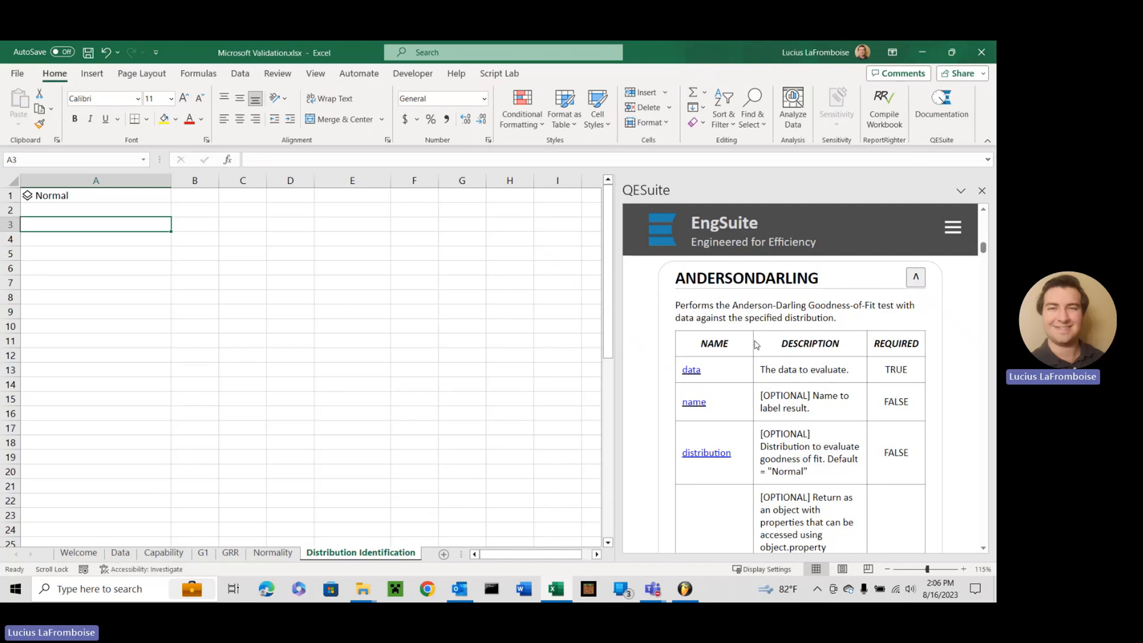
- Pull 2P Exponential and 2P LogLogistic from the A1 object into A3 and A4
{"action": "scroll", "scroll_direction": "down", "scroll_amount": 3}
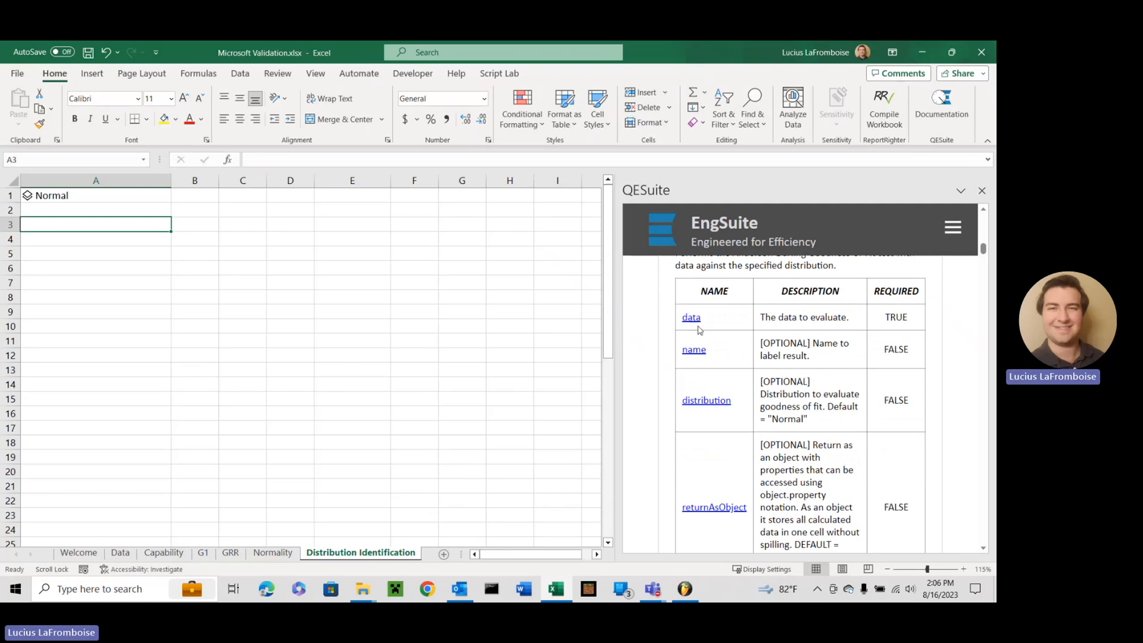
{"action": "mouse_move", "coordinate": [863, 364]}
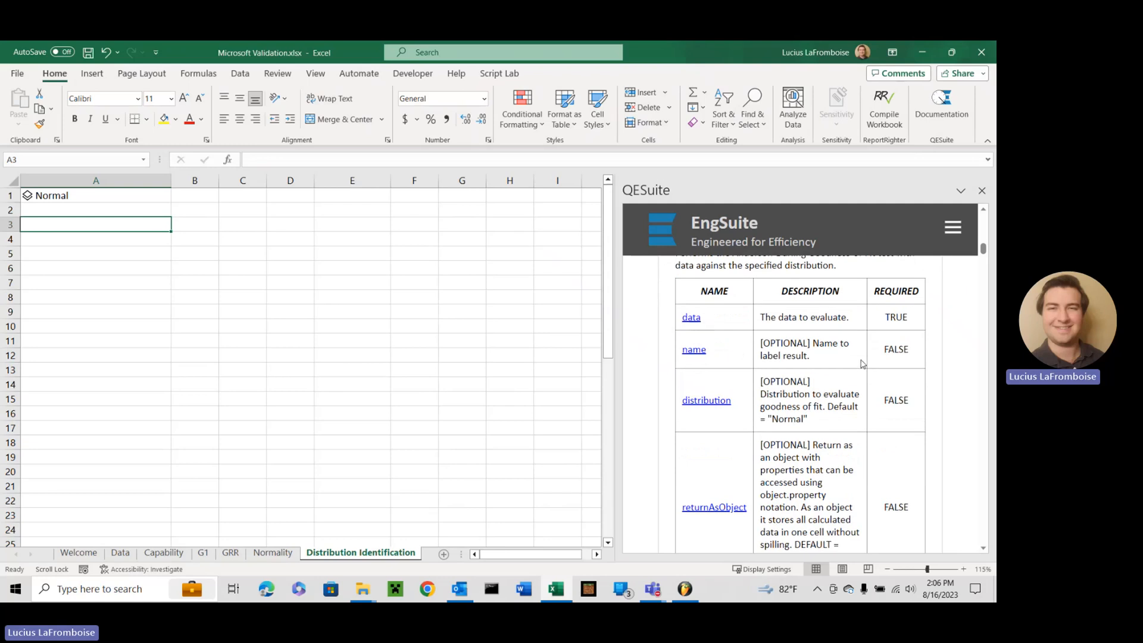
{"action": "mouse_move", "coordinate": [845, 339]}
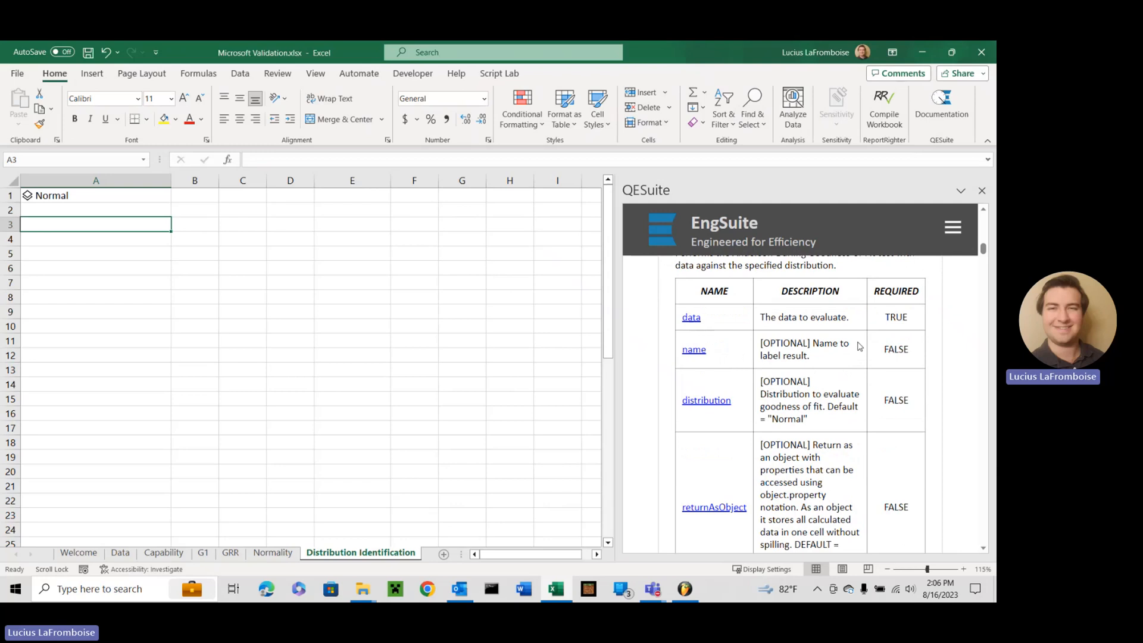
{"action": "scroll", "scroll_direction": "down", "scroll_amount": 3}
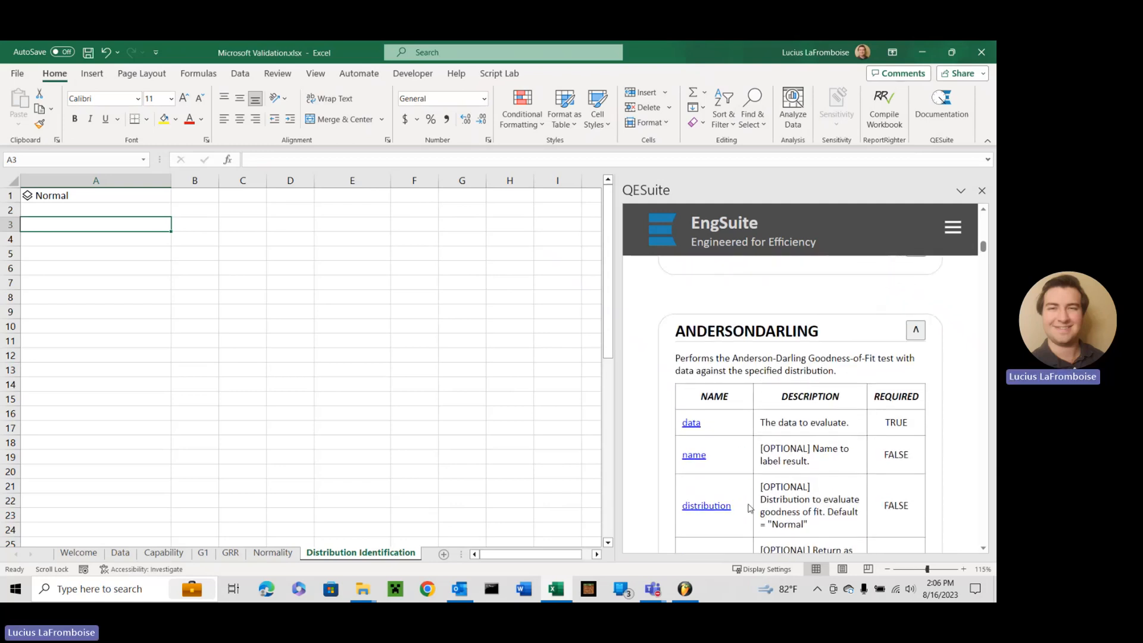
{"action": "scroll", "scroll_direction": "down", "scroll_amount": 3}
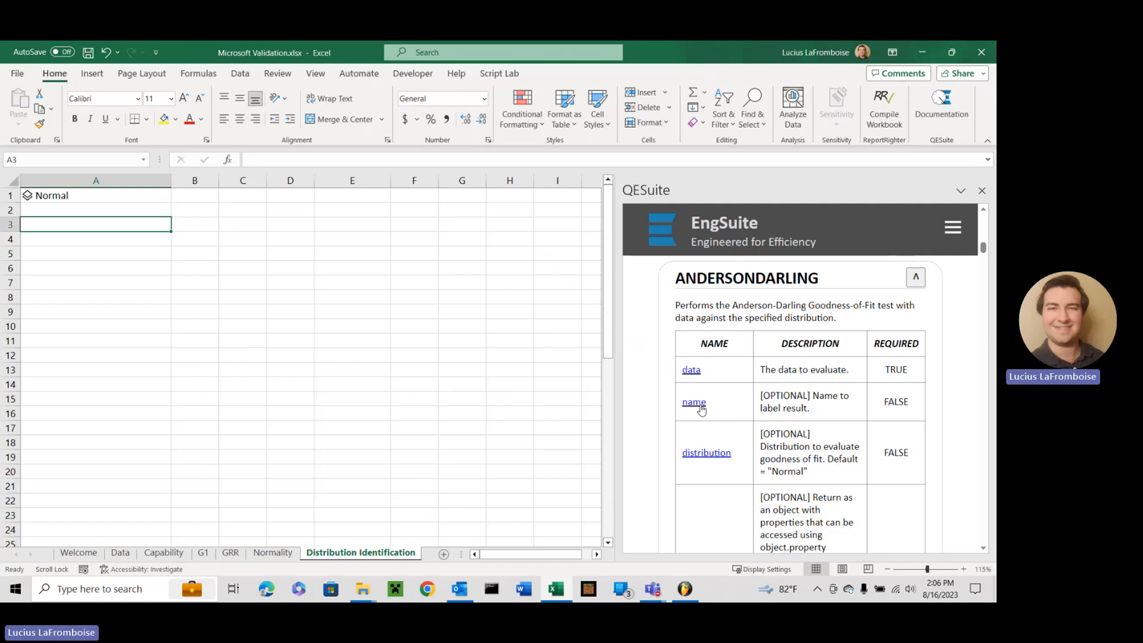
{"action": "mouse_move", "coordinate": [701, 406]}
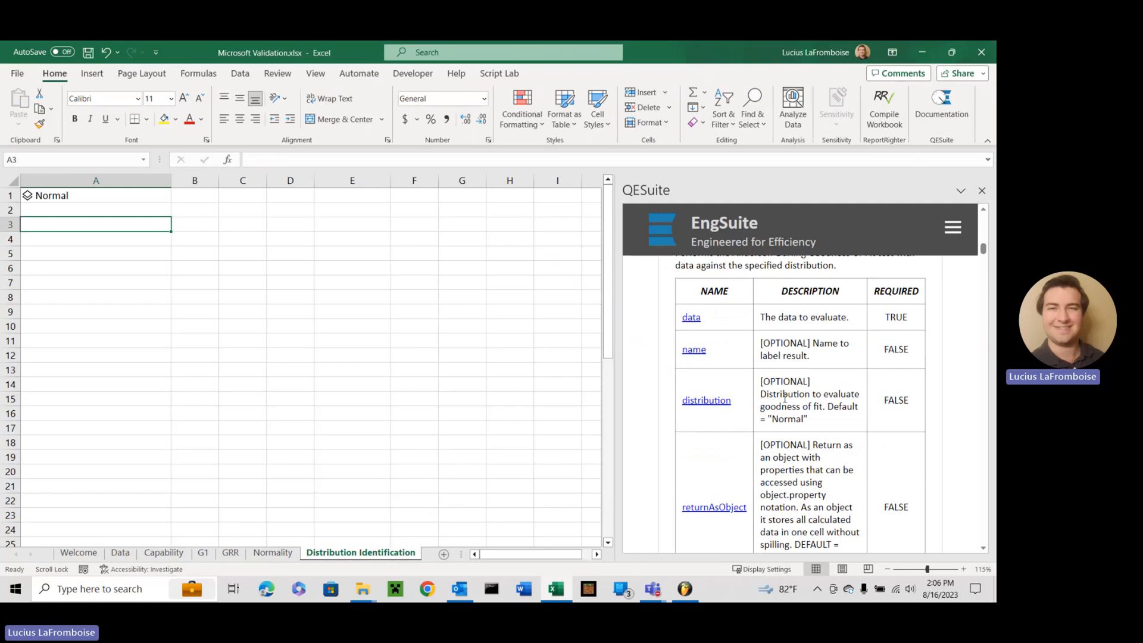
{"action": "mouse_move", "coordinate": [738, 415]}
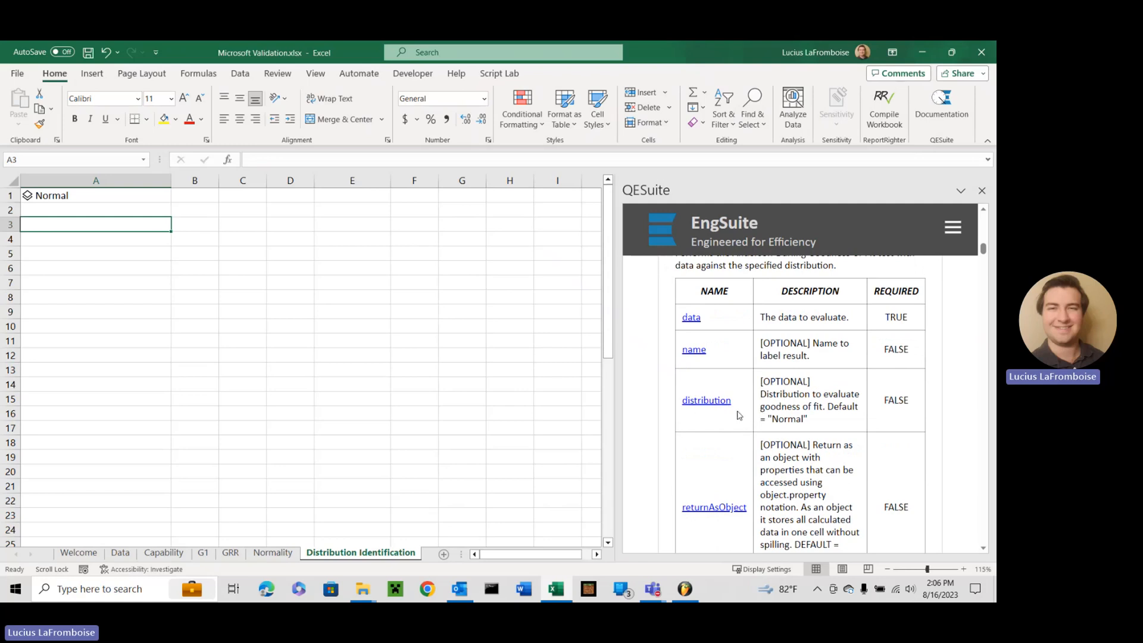
{"action": "mouse_move", "coordinate": [700, 425]}
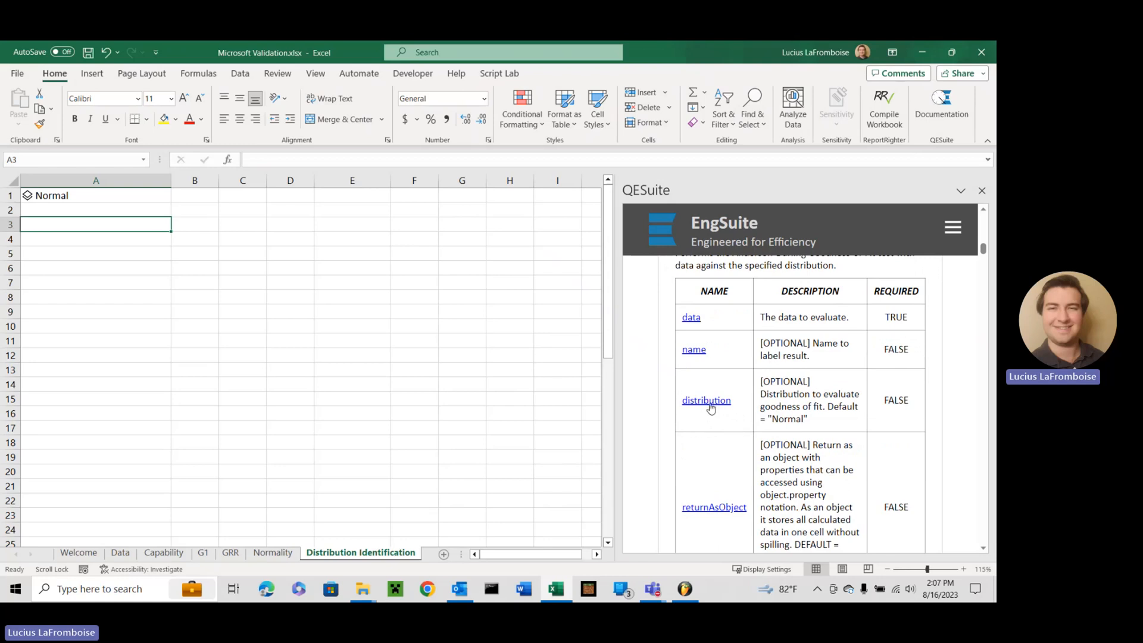
{"action": "mouse_move", "coordinate": [707, 405]}
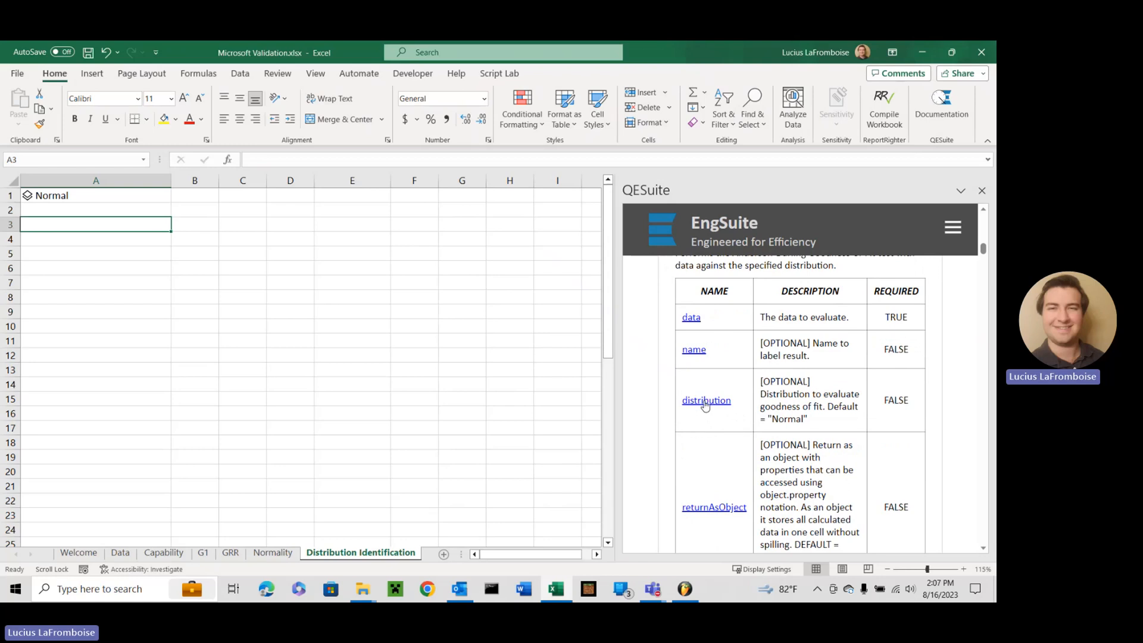
{"action": "mouse_move", "coordinate": [724, 404]}
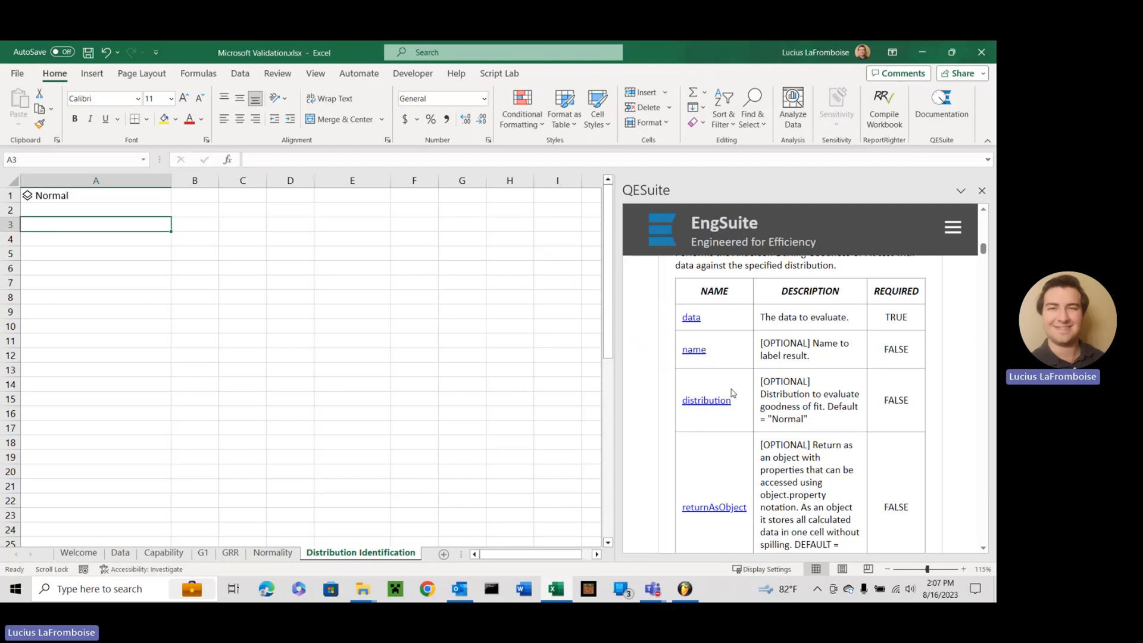
{"action": "scroll", "scroll_direction": "down", "scroll_amount": 3}
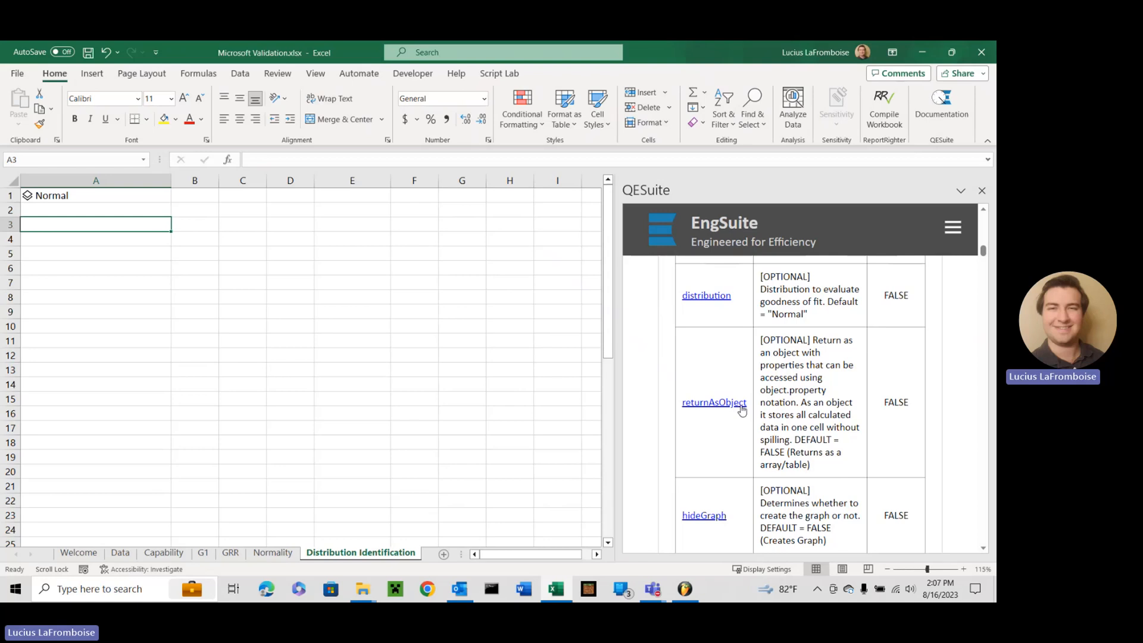
{"action": "mouse_move", "coordinate": [742, 409]}
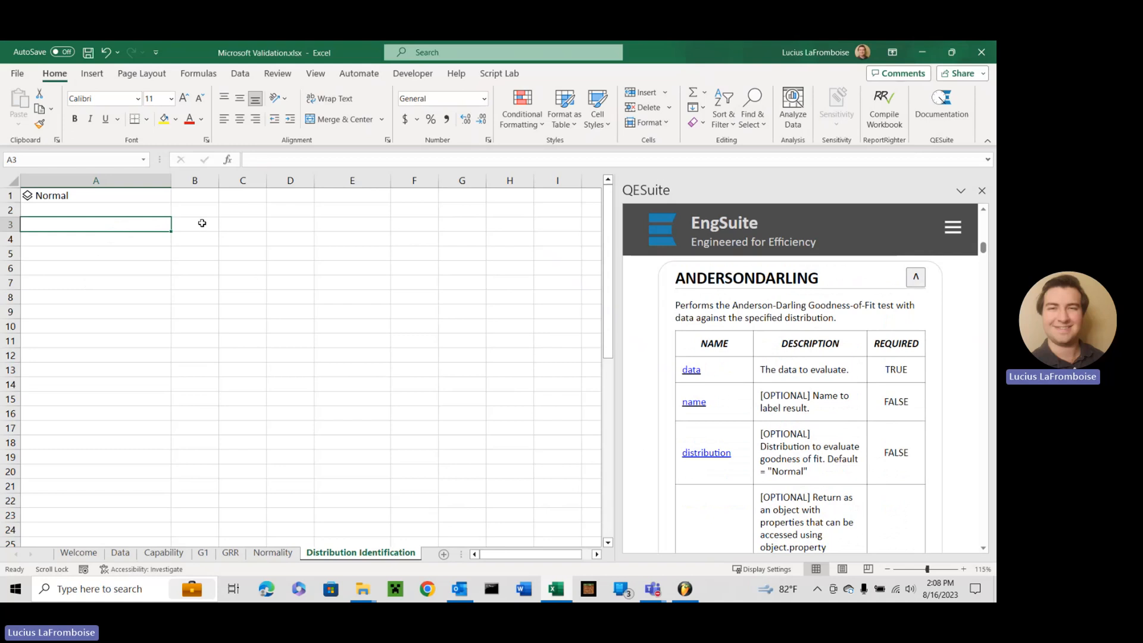
{"action": "mouse_move", "coordinate": [195, 225]}
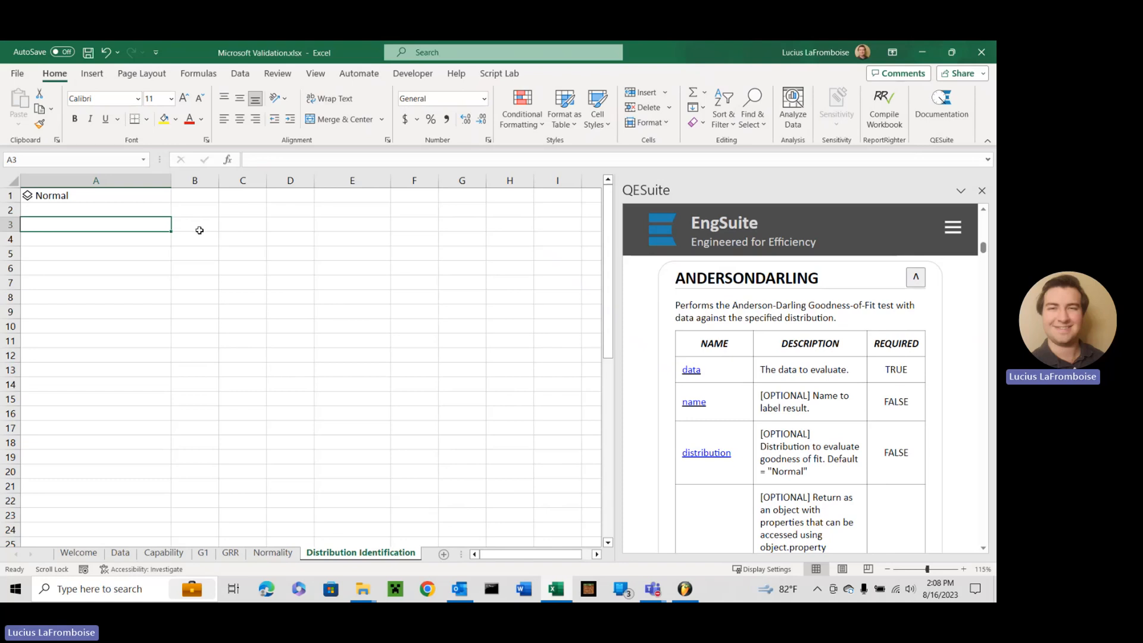
{"action": "type", "text": "=A1"}
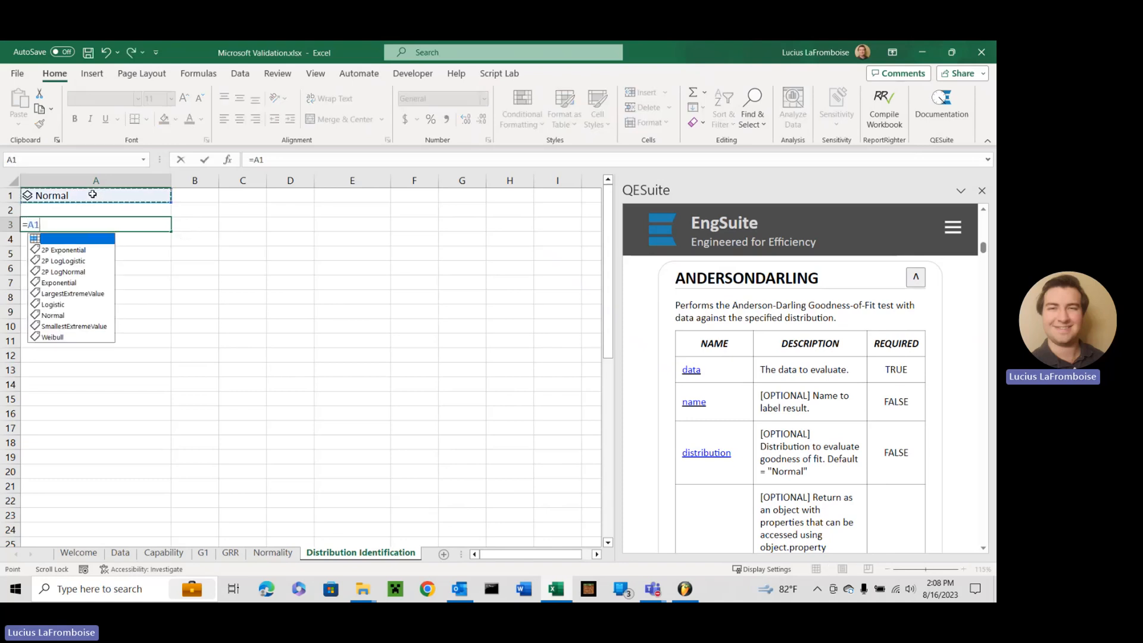
{"action": "mouse_move", "coordinate": [66, 249]}
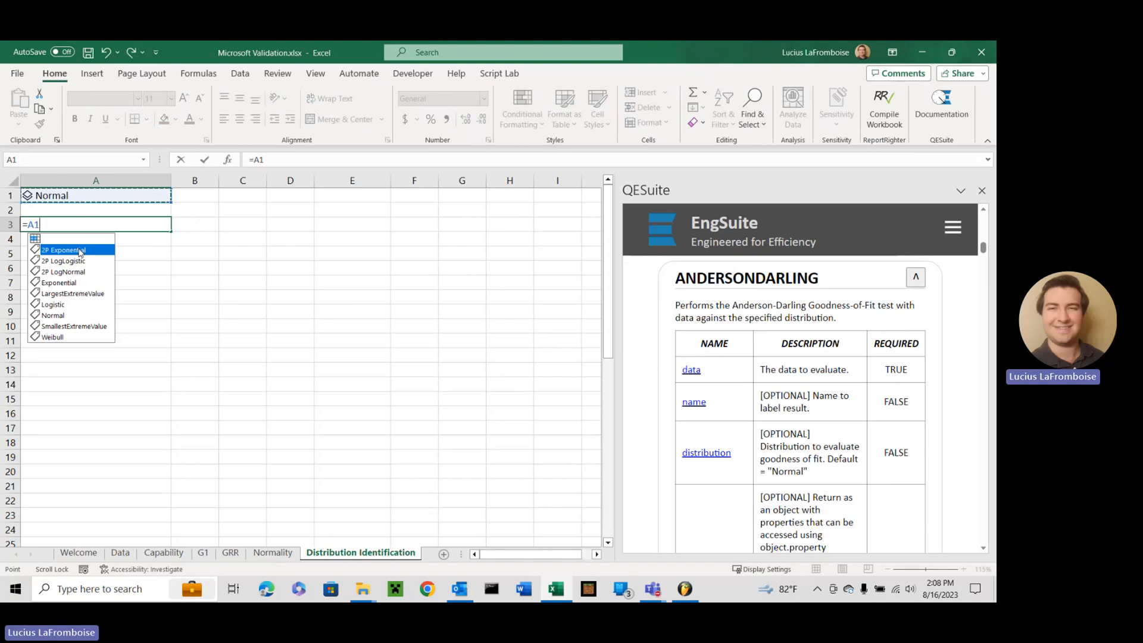
{"action": "left_click", "coordinate": [62, 250]}
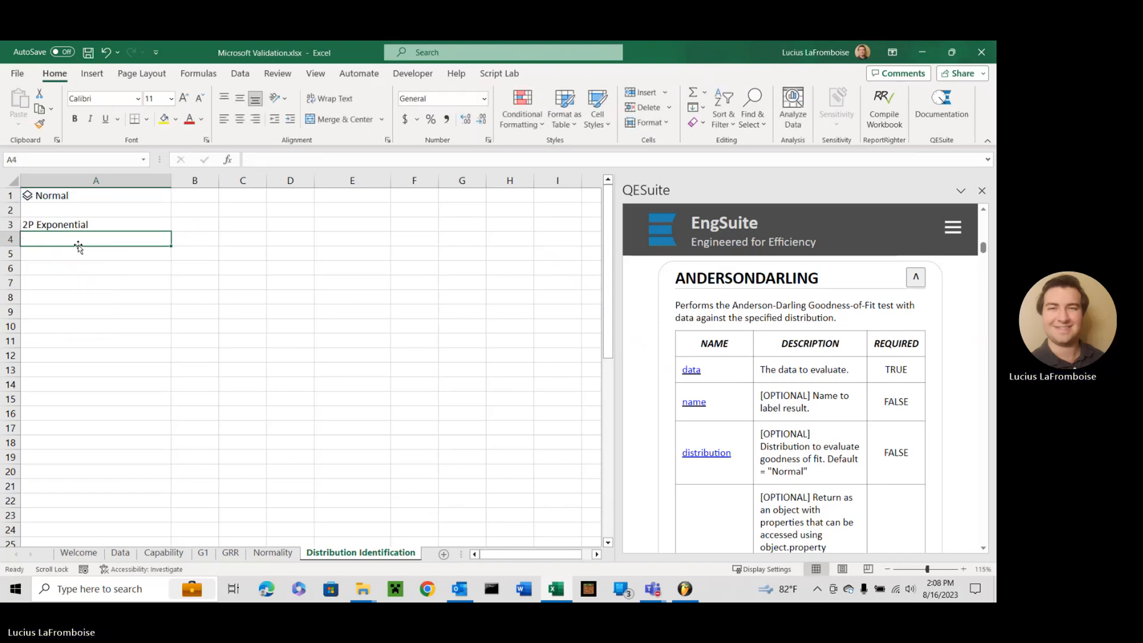
{"action": "type", "text": "=A1"}
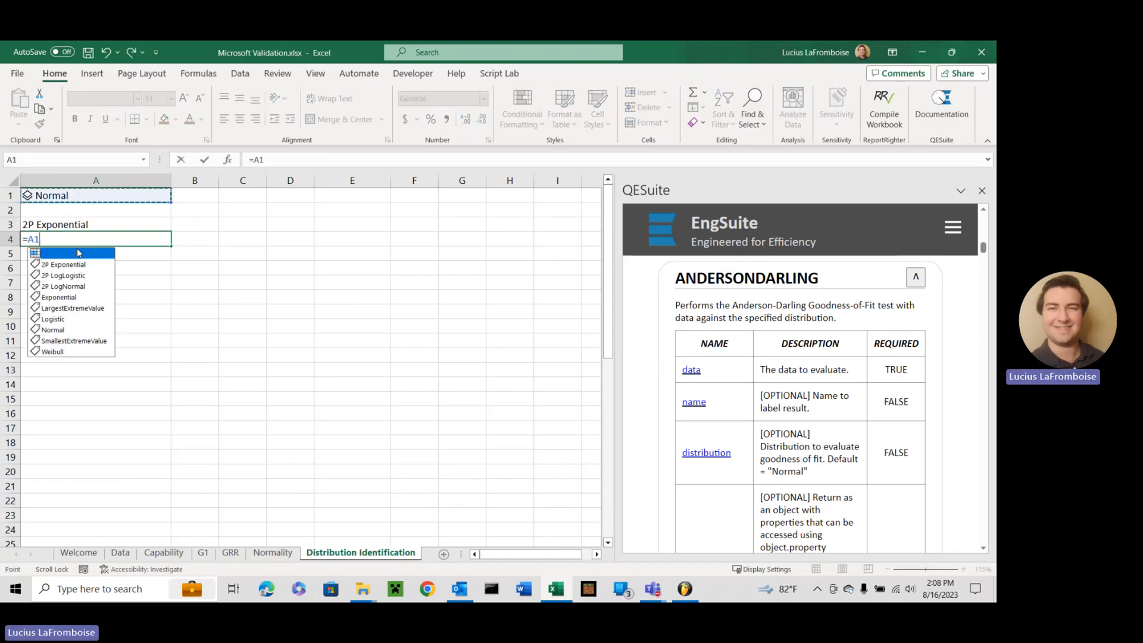
{"action": "left_click", "coordinate": [64, 276]}
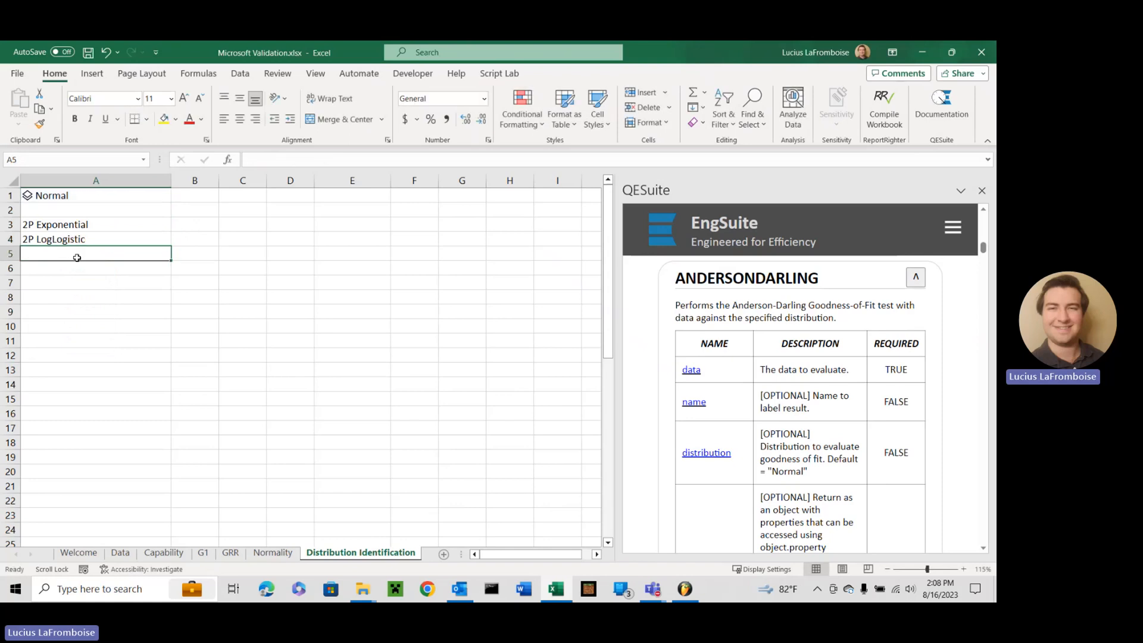
- Fill the remaining distributions from A1 and start a 'Distribution' header in row 2
{"action": "type", "text": "=A1.[2P LogNormal]"}
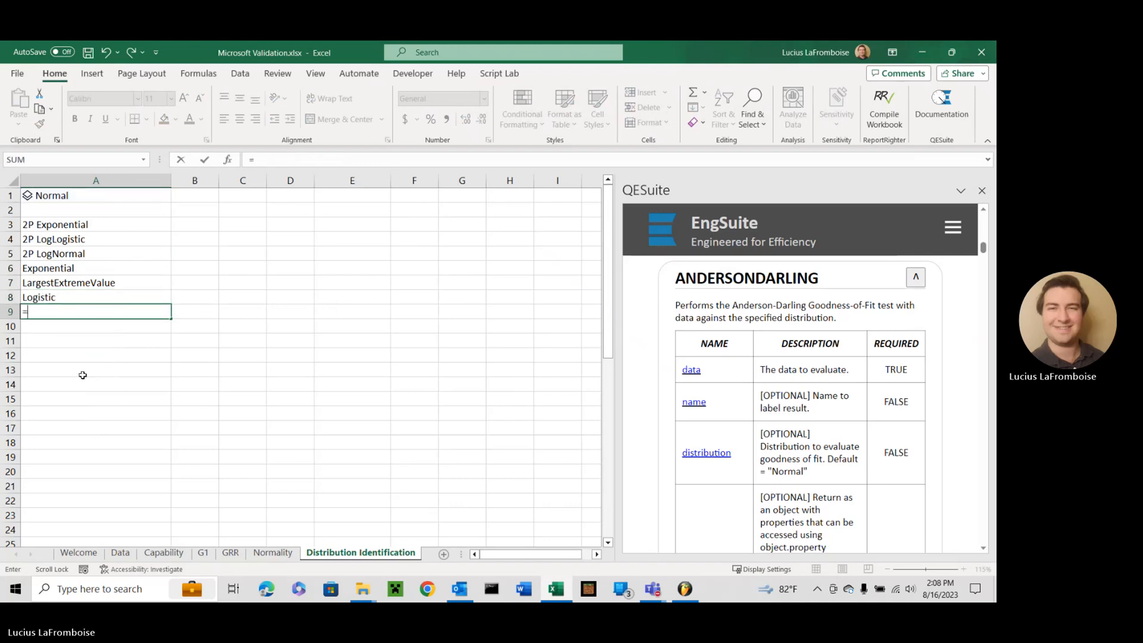
{"action": "type", "text": "A1."}
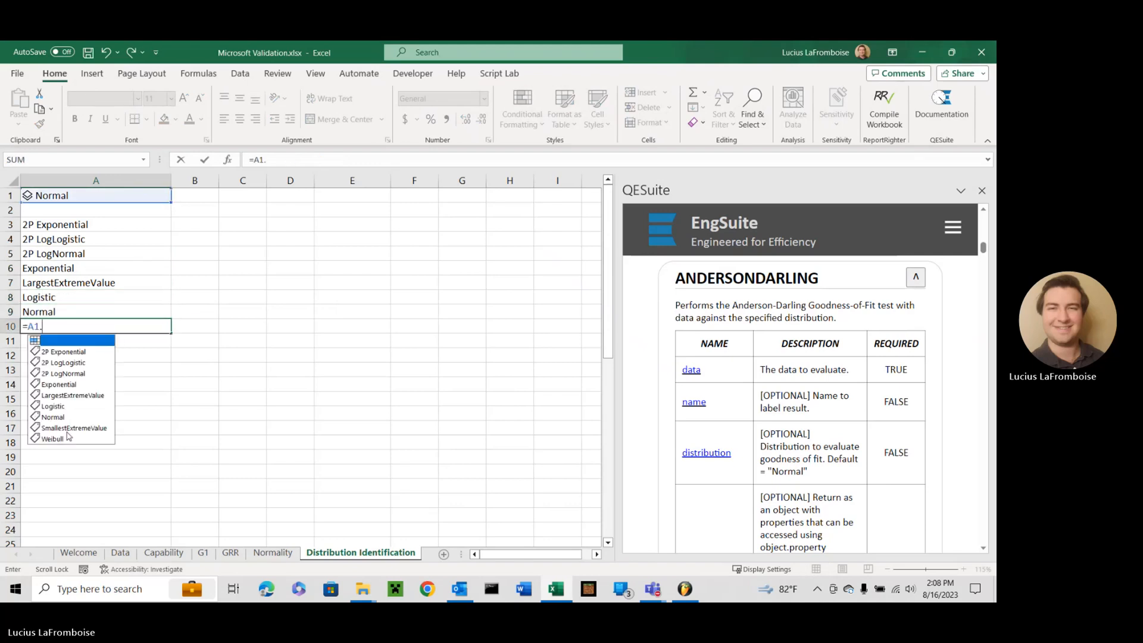
{"action": "right_click", "coordinate": [11, 210]}
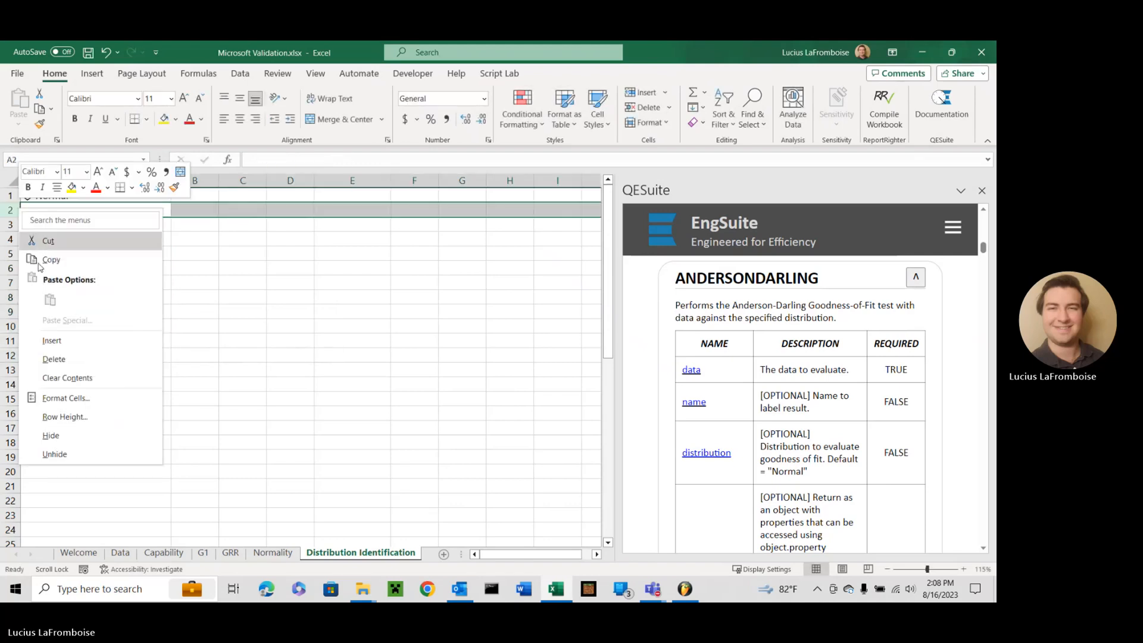
{"action": "type", "text": "Distribution"}
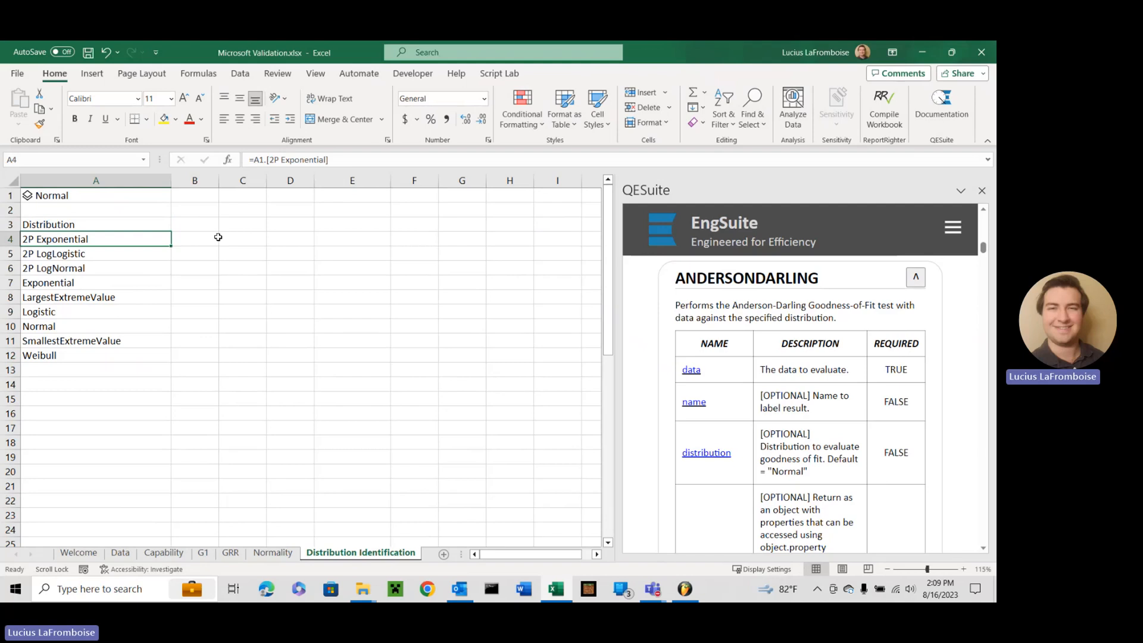
- Type the 'AD Test' heading in column B above the first test cell
{"action": "left_click", "coordinate": [195, 224]}
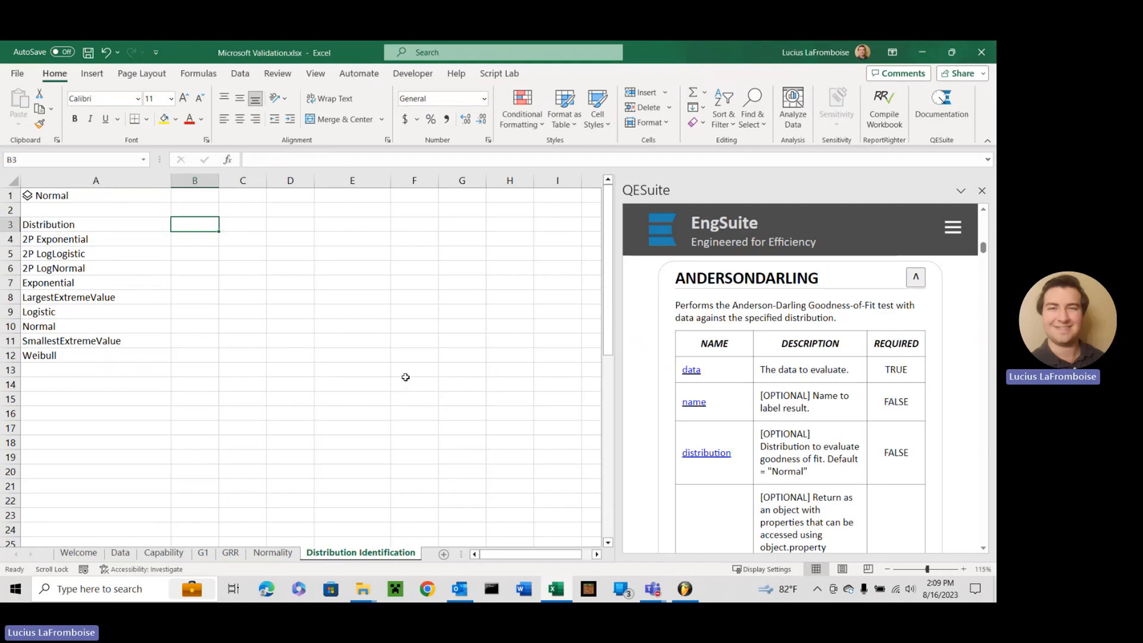
{"action": "type", "text": "Result"}
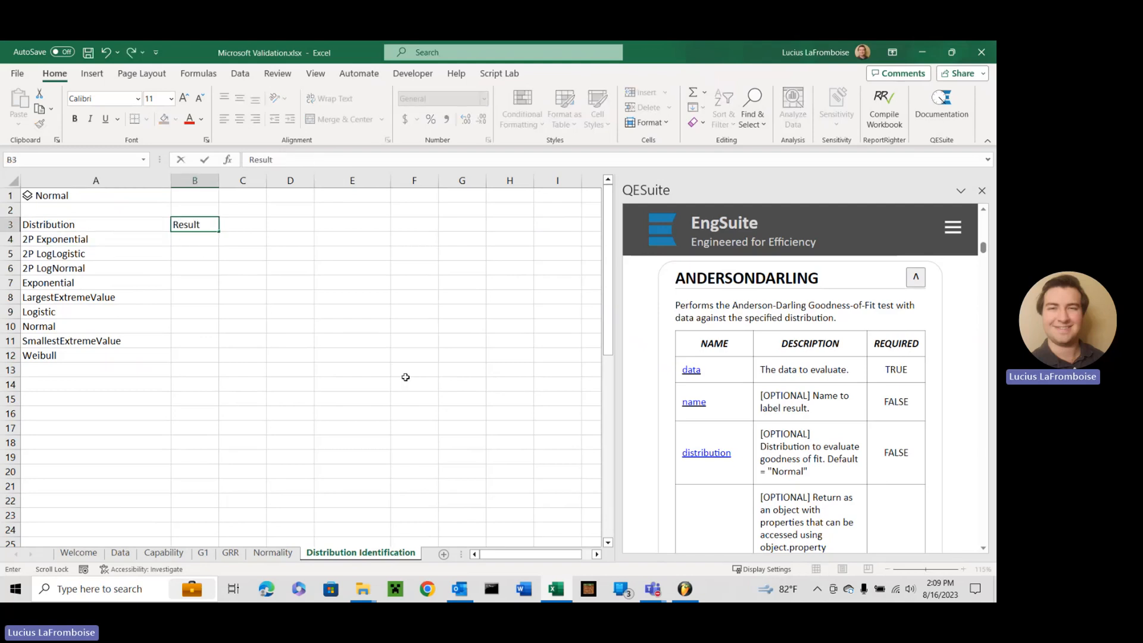
{"action": "type", "text": "AD T"}
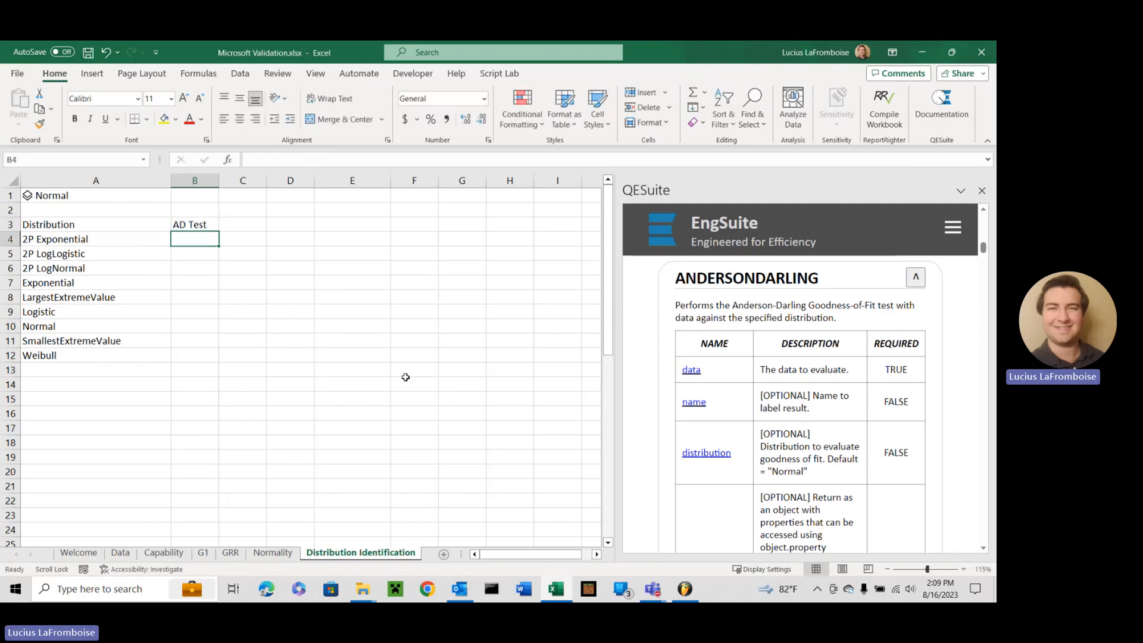
{"action": "type", "text": "="}
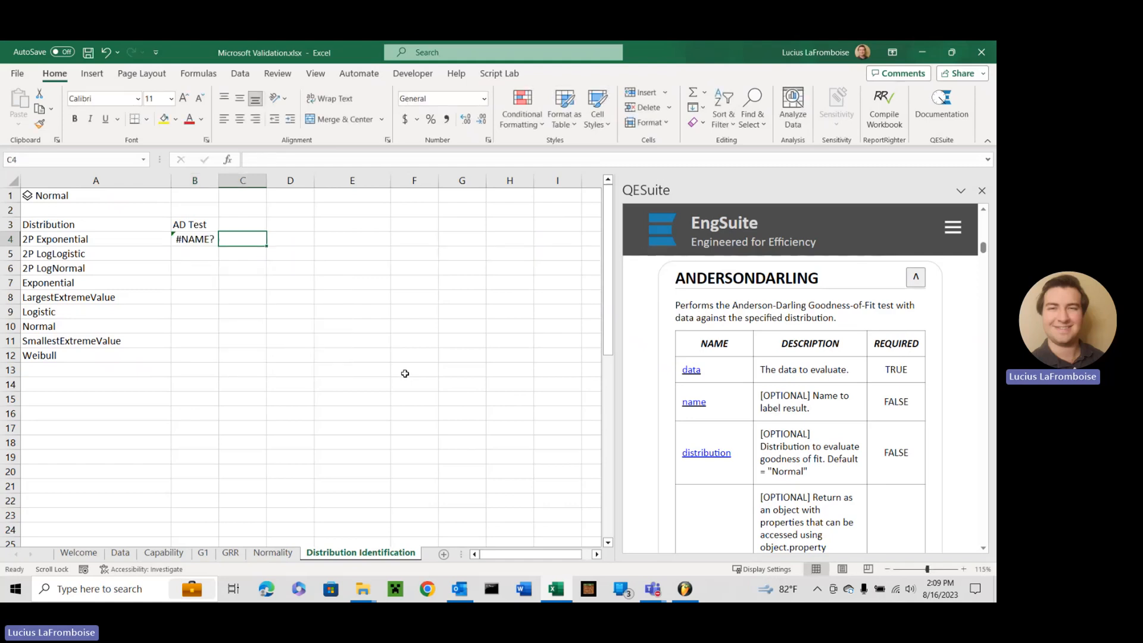
- Enter QE.ANDERSONDARLING on Data!A2:A76 in B4, with A4 as name and distribution
{"action": "left_click", "coordinate": [195, 239]}
{"action": "type", "text": "=QE.ANDERSONDARLING(Data!A2:A76,'Distribution Identification'!"}
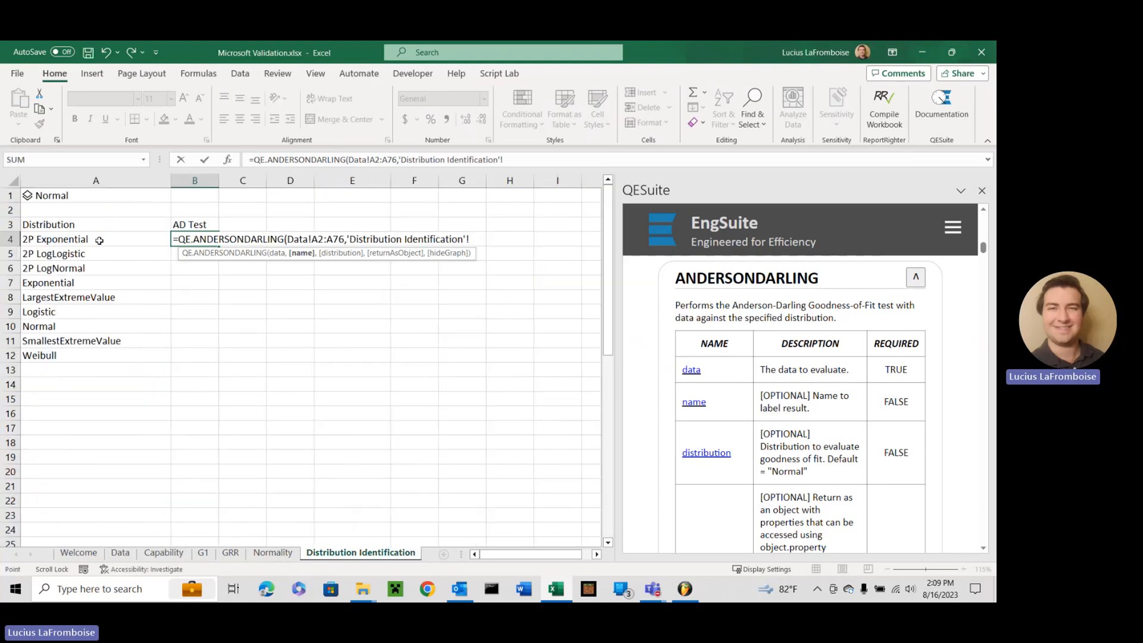
{"action": "left_click", "coordinate": [95, 239]}
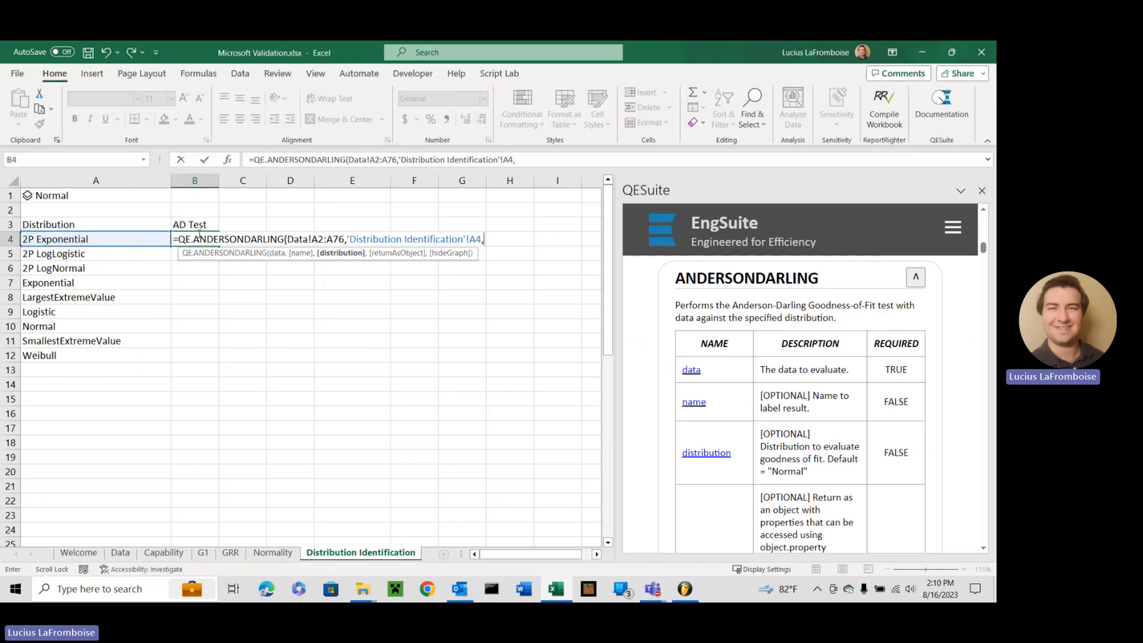
{"action": "mouse_move", "coordinate": [341, 253]}
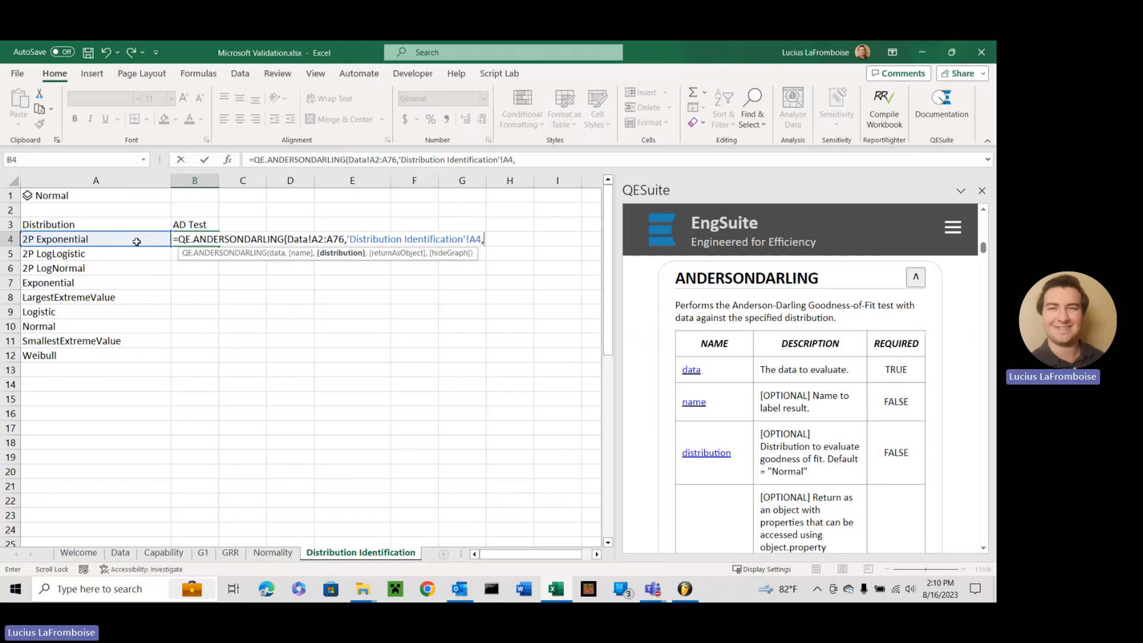
{"action": "left_click", "coordinate": [95, 239]}
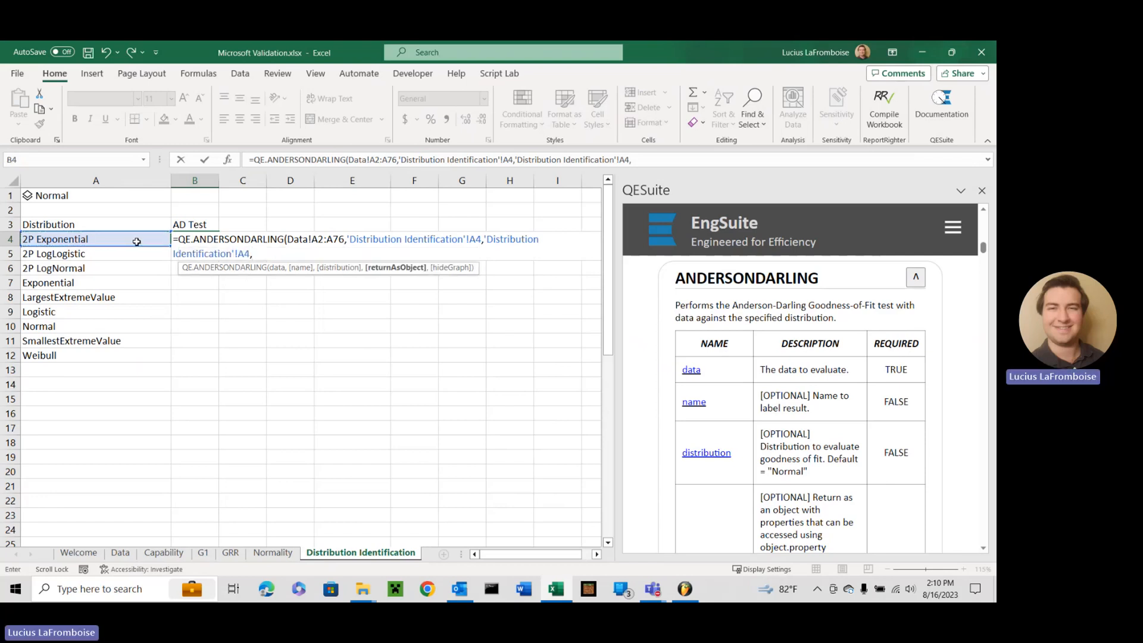
{"action": "type", "text": "tr"}
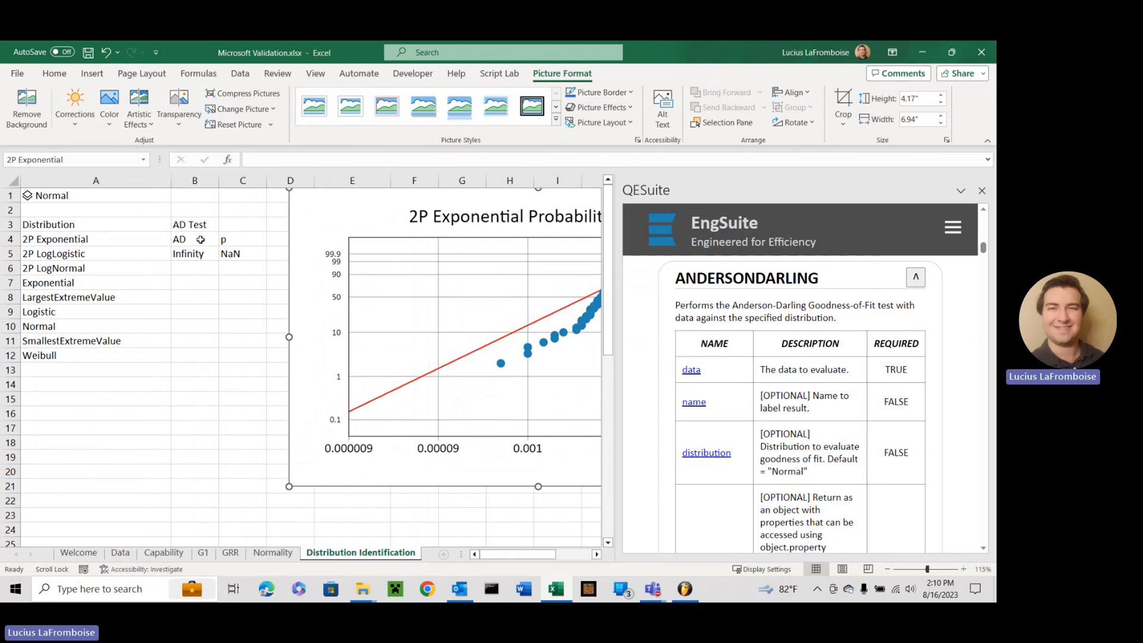
{"action": "mouse_move", "coordinate": [247, 250]}
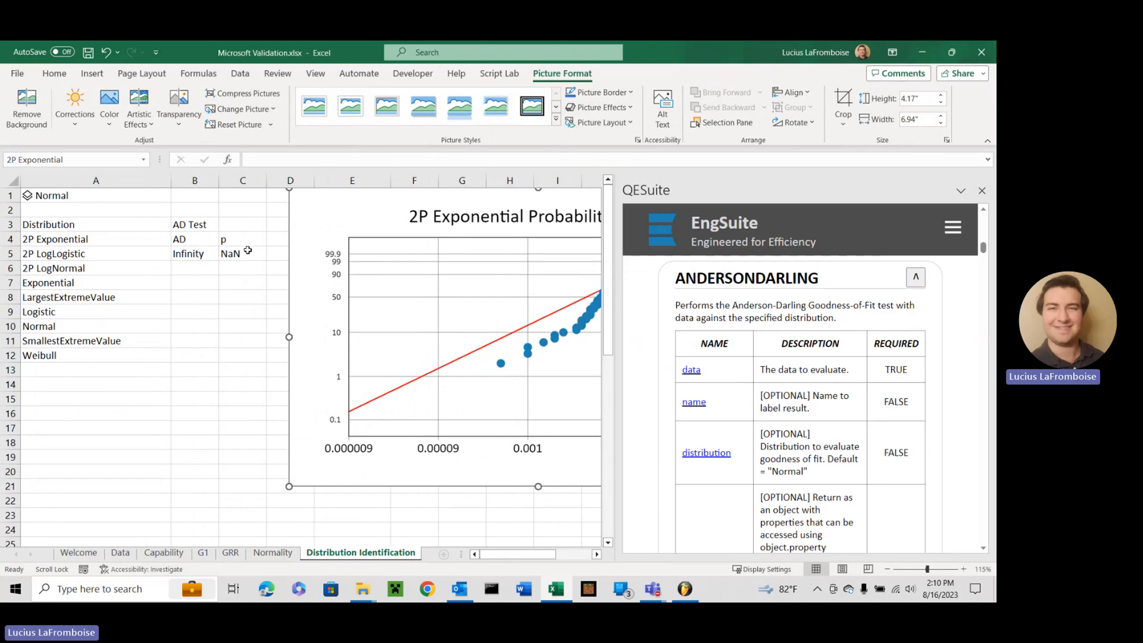
{"action": "mouse_move", "coordinate": [256, 263]}
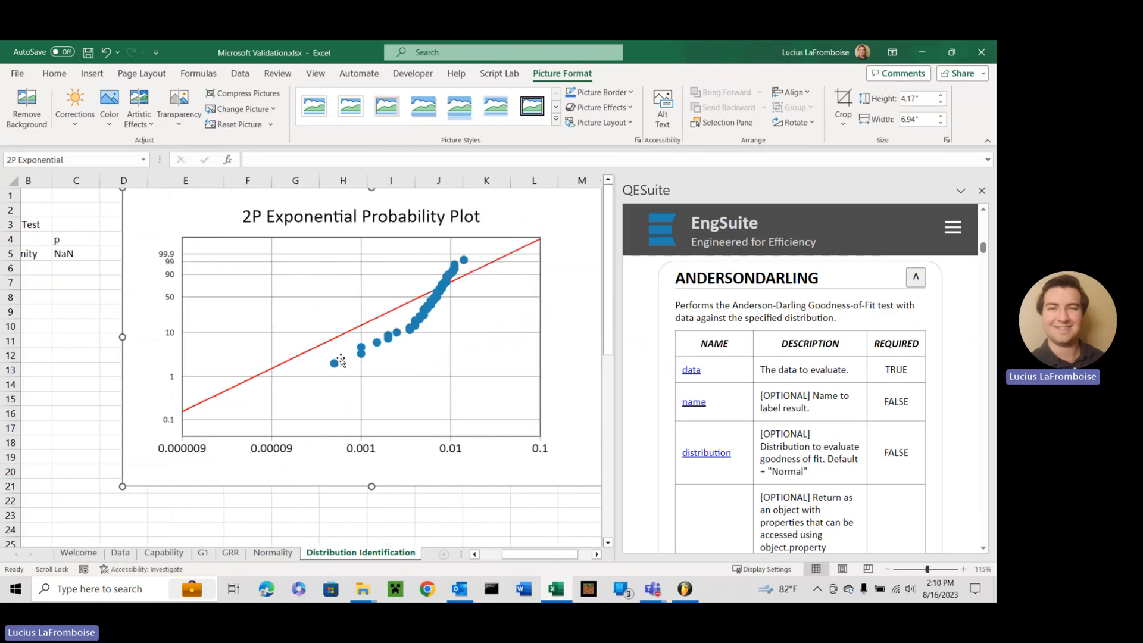
{"action": "mouse_move", "coordinate": [377, 390]}
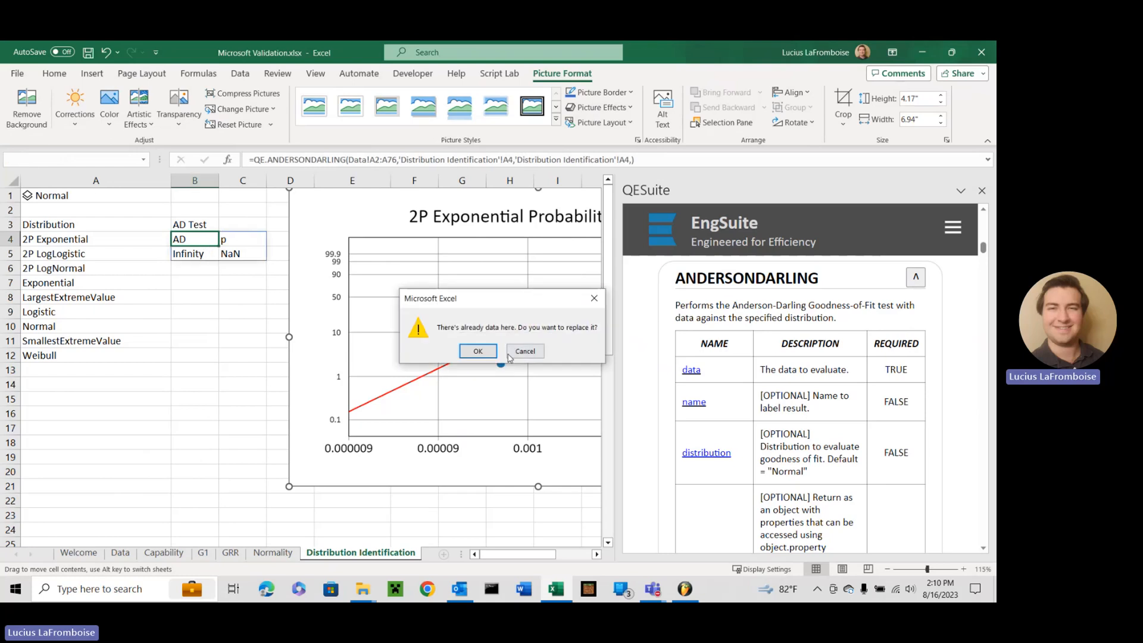
- Lock the range as Data!$A$2:$A$76 and fill the test formula down to B12
{"action": "left_click", "coordinate": [477, 351]}
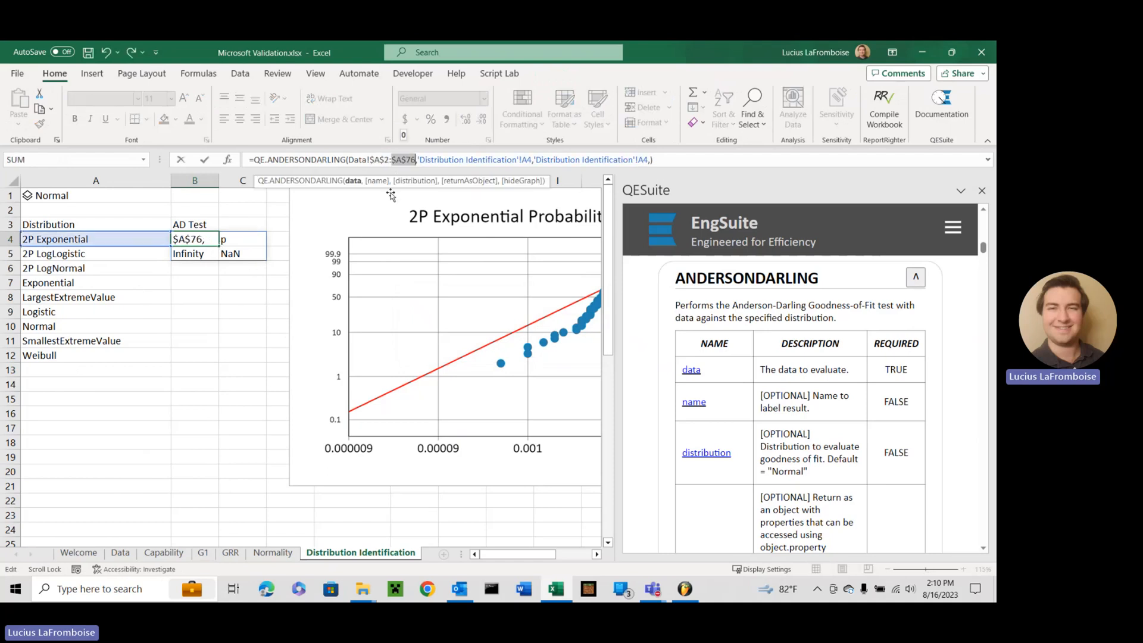
{"action": "left_click", "coordinate": [473, 335]}
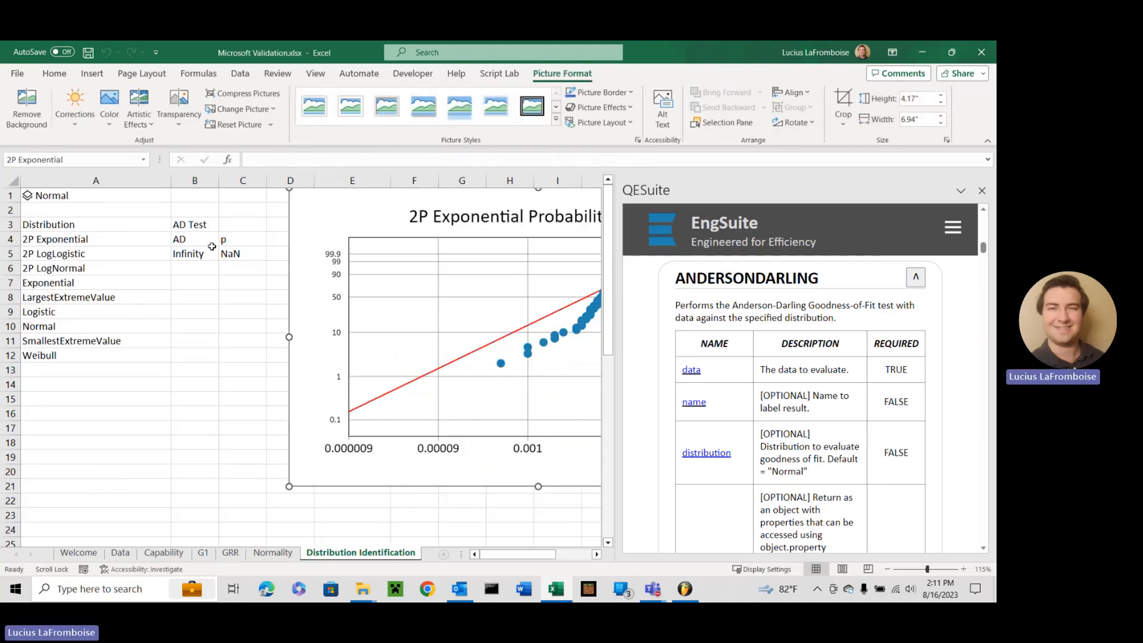
{"action": "left_click", "coordinate": [194, 239]}
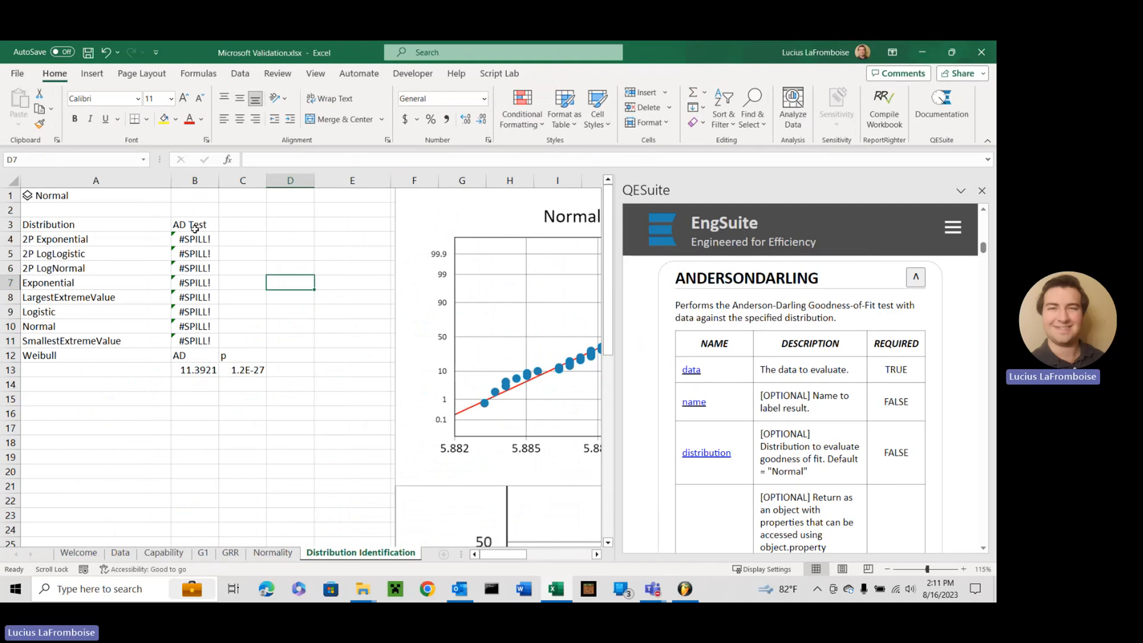
- Add TRUE as returnAsObject to the test formulas and check the stray B13 cell
{"action": "left_click", "coordinate": [195, 238]}
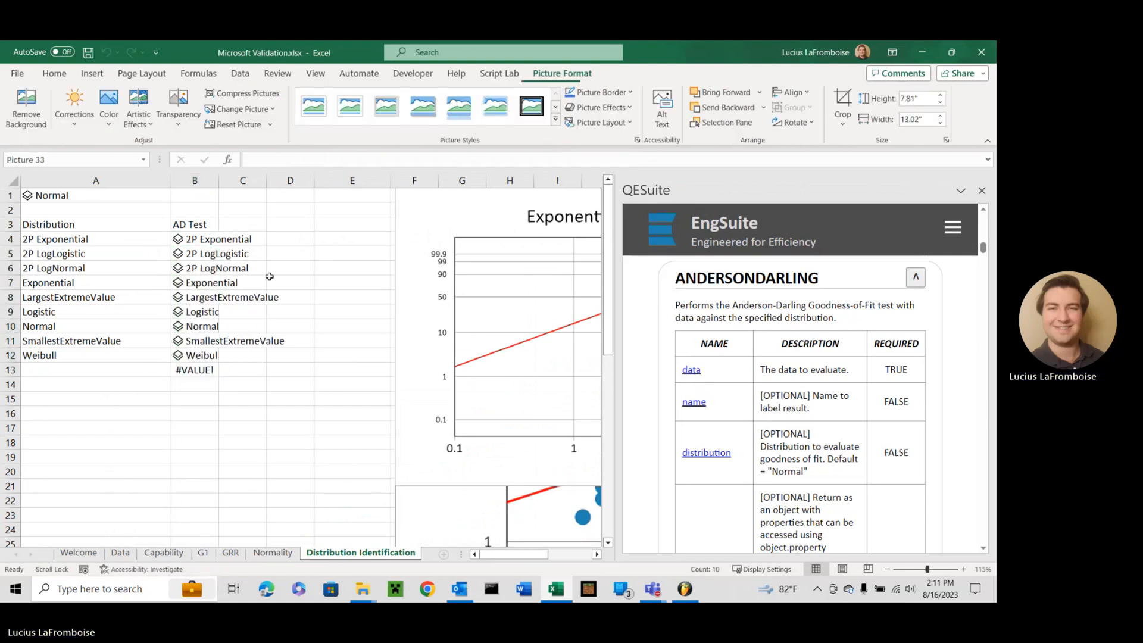
{"action": "left_click", "coordinate": [243, 370]}
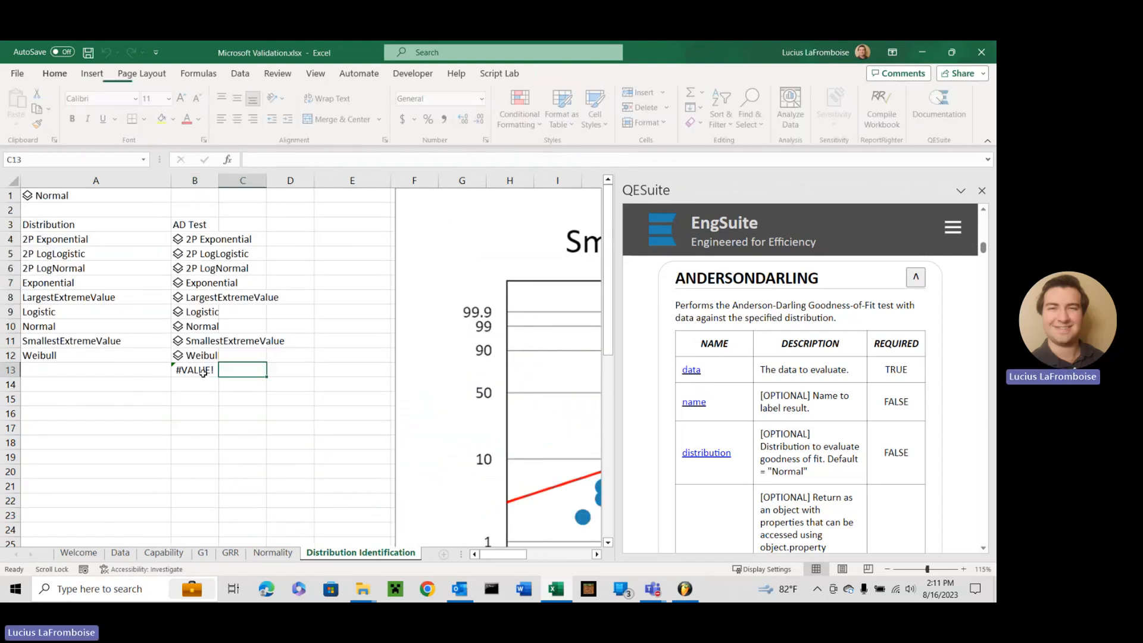
{"action": "left_click", "coordinate": [194, 370]}
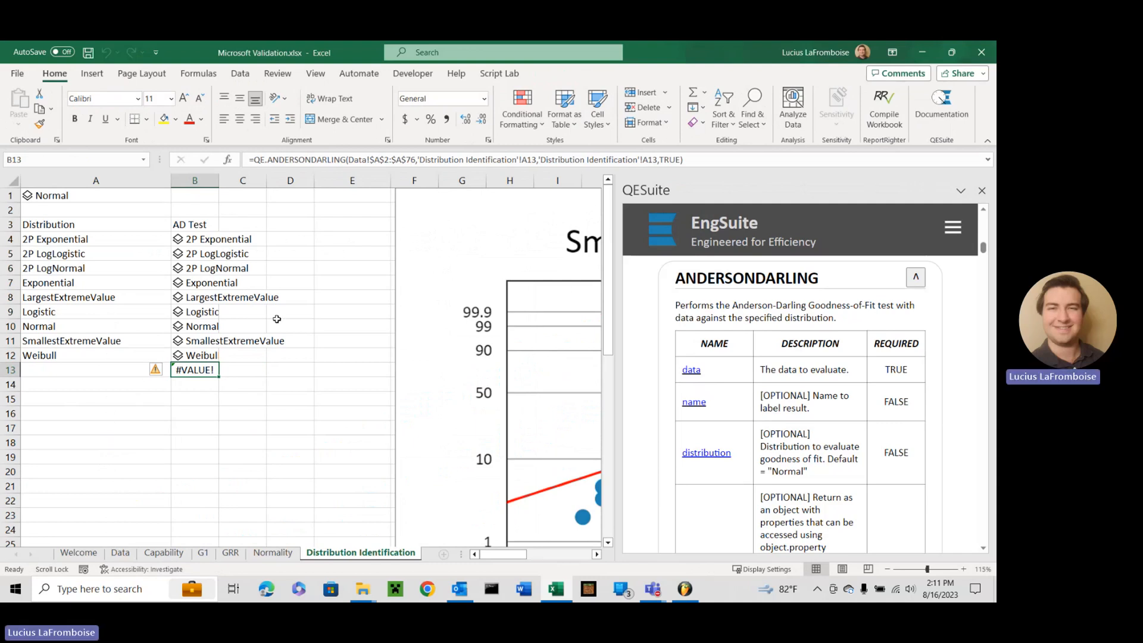
- Create AD and p columns using =B4.AD and =B4.p, filled to row 12
{"action": "left_click", "coordinate": [194, 238]}
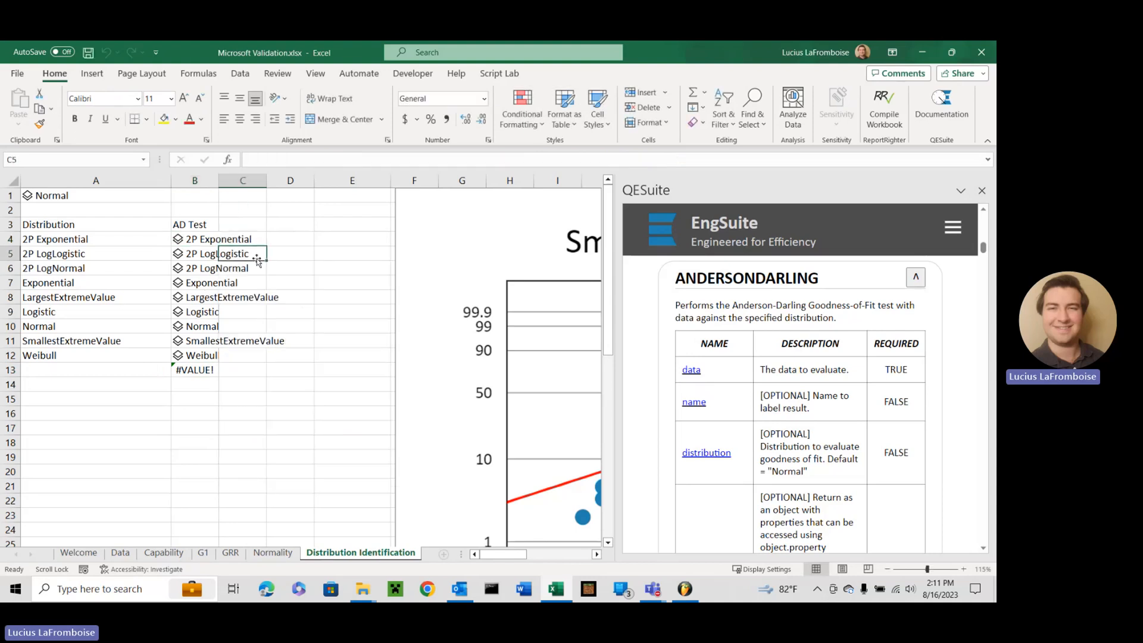
{"action": "type", "text": "="}
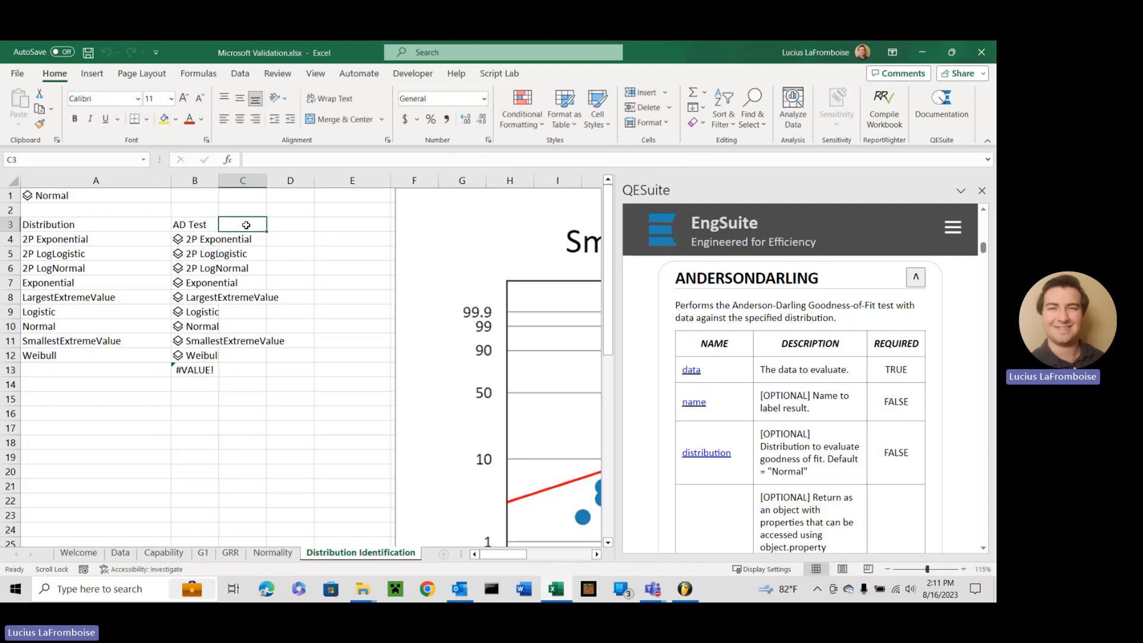
{"action": "type", "text": "AD"}
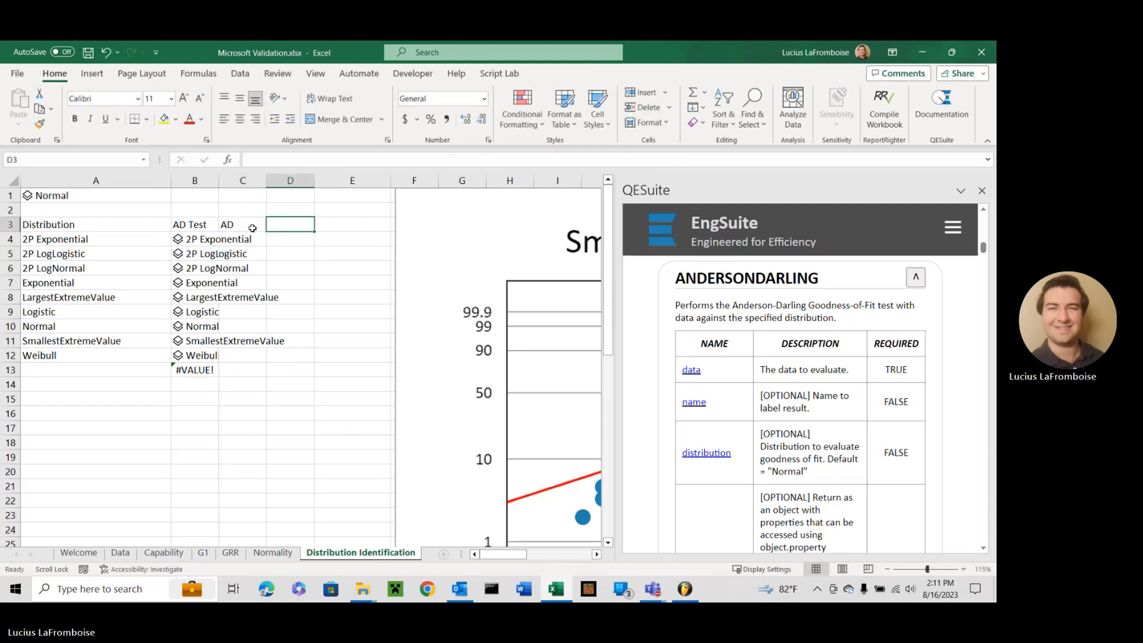
{"action": "left_click", "coordinate": [242, 238]}
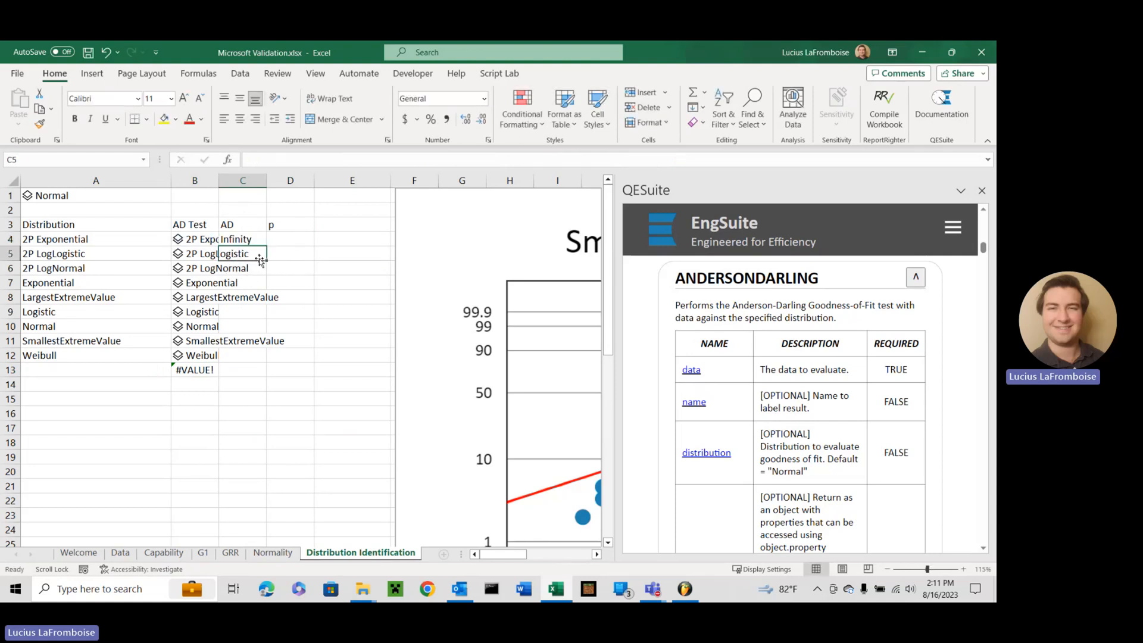
{"action": "type", "text": "="}
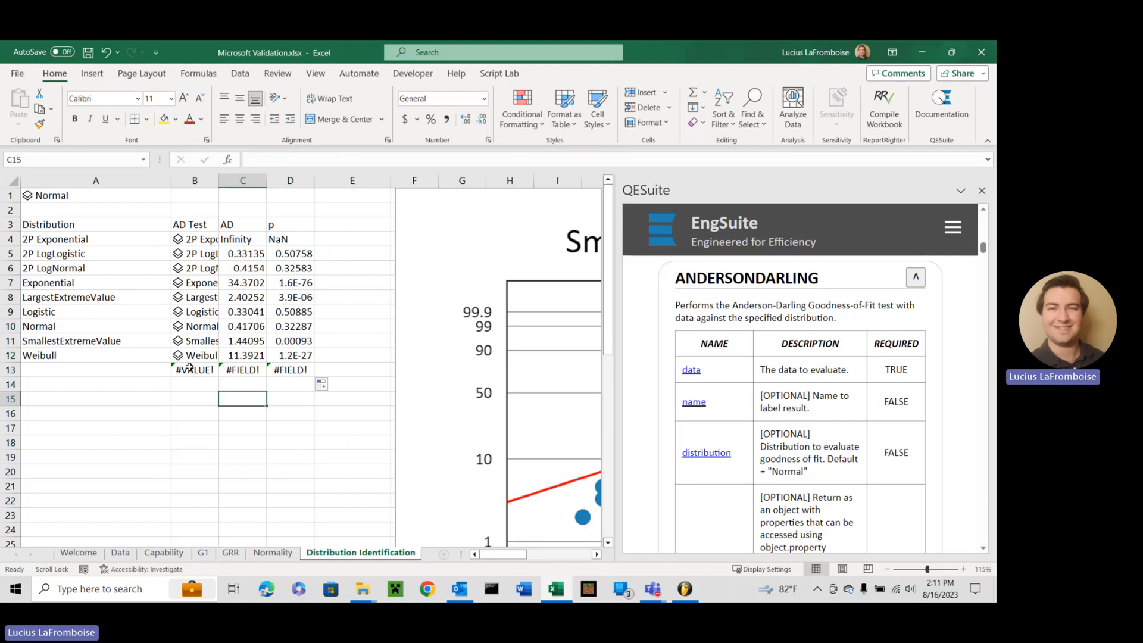
{"action": "left_click", "coordinate": [194, 369]}
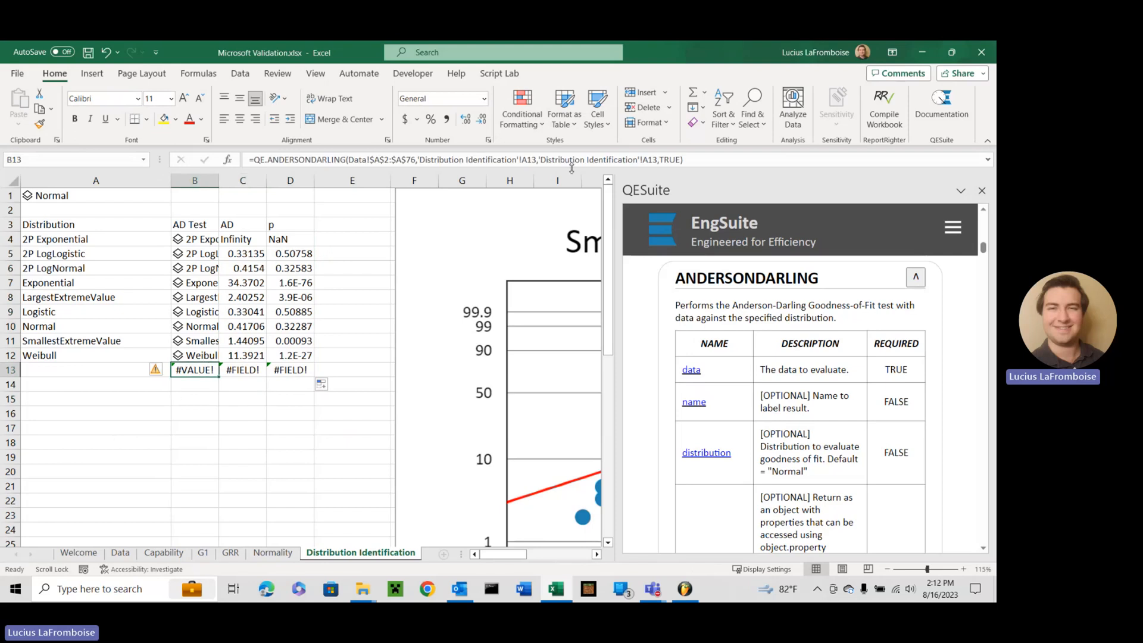